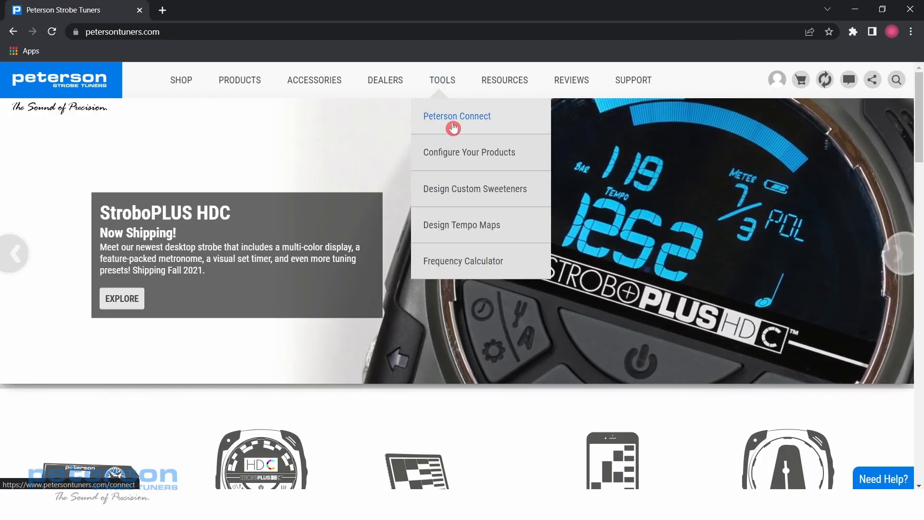
{"action": "mouse_move", "coordinate": [482, 233]}
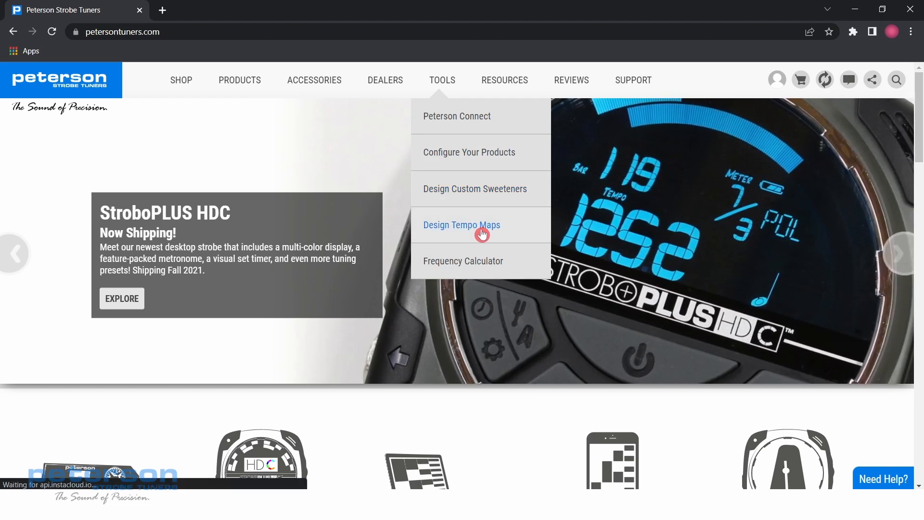
Step: Open Design Tempo Maps from the Tools menu, landing on a blank 4/4, 120 BPM map
{"action": "left_click", "coordinate": [461, 224]}
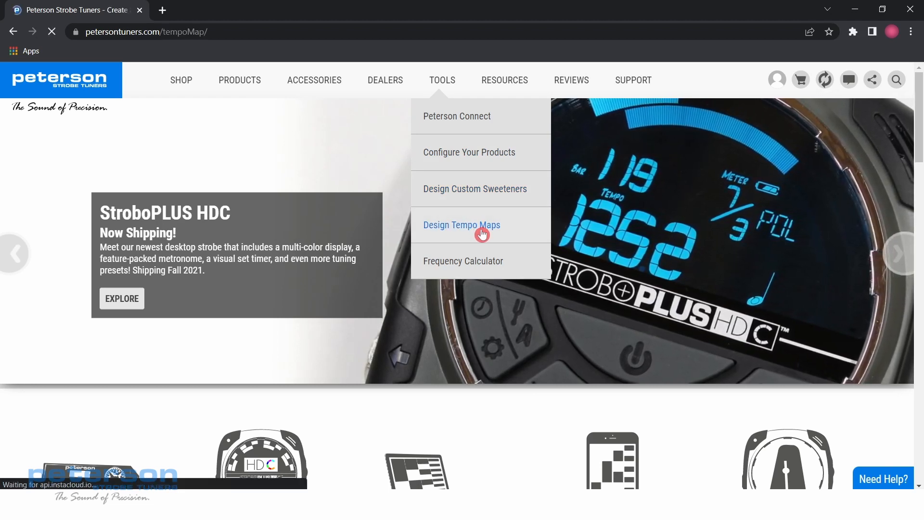
{"action": "left_click", "coordinate": [461, 225]}
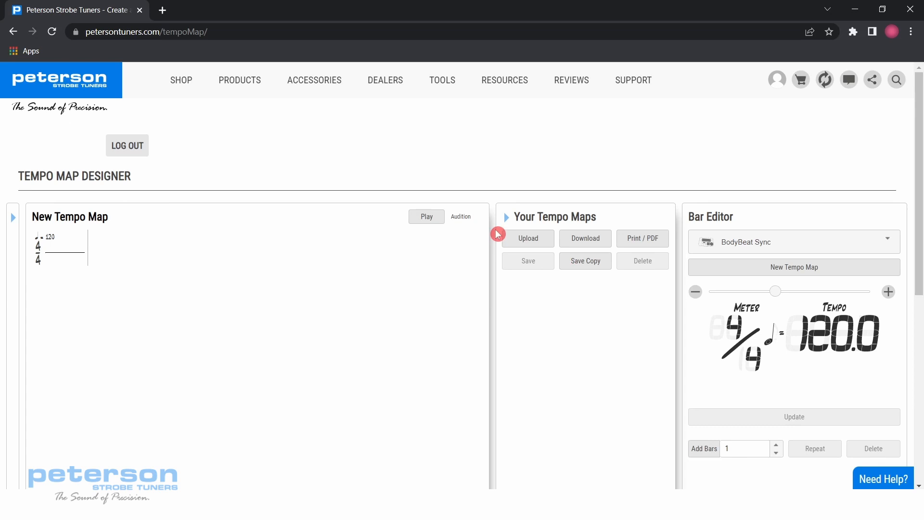
{"action": "mouse_move", "coordinate": [493, 252]}
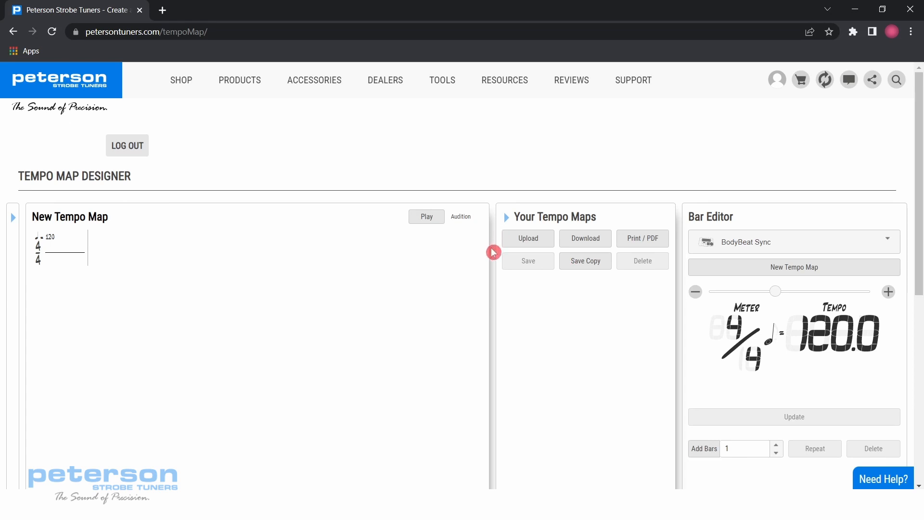
Step: Load the saved Practice tempo map and play it through its bars
{"action": "left_click", "coordinate": [584, 286]}
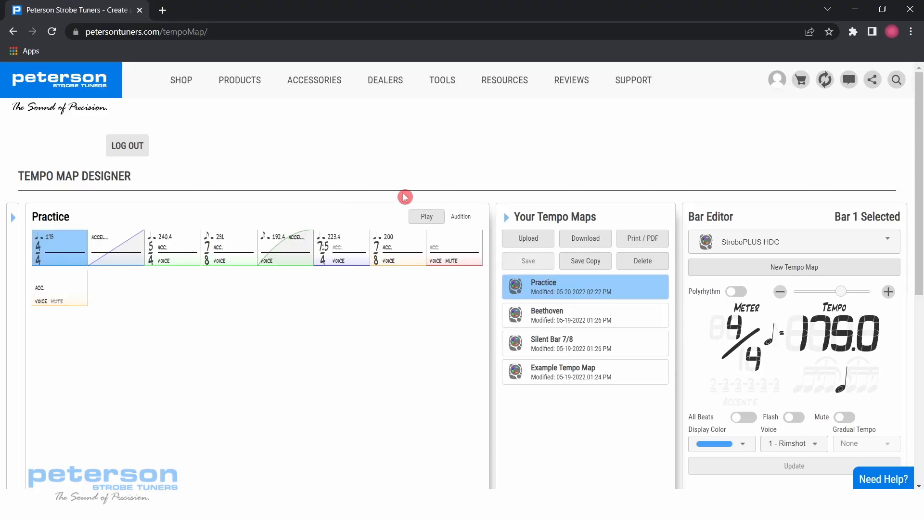
{"action": "left_click", "coordinate": [427, 216]}
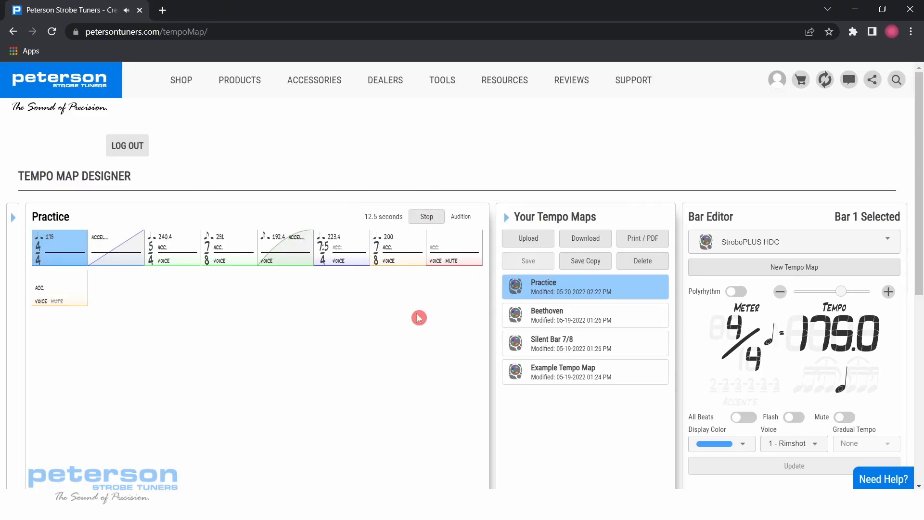
{"action": "left_click", "coordinate": [173, 246]}
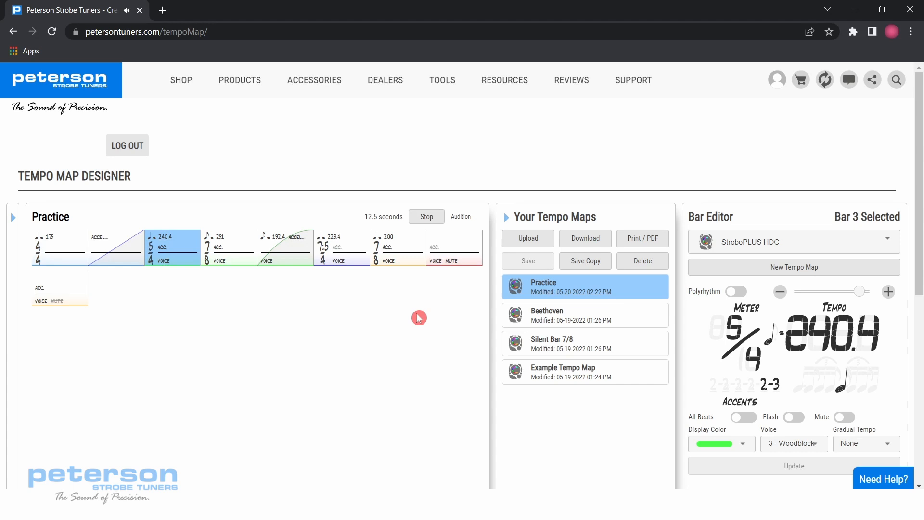
{"action": "left_click", "coordinate": [229, 246]}
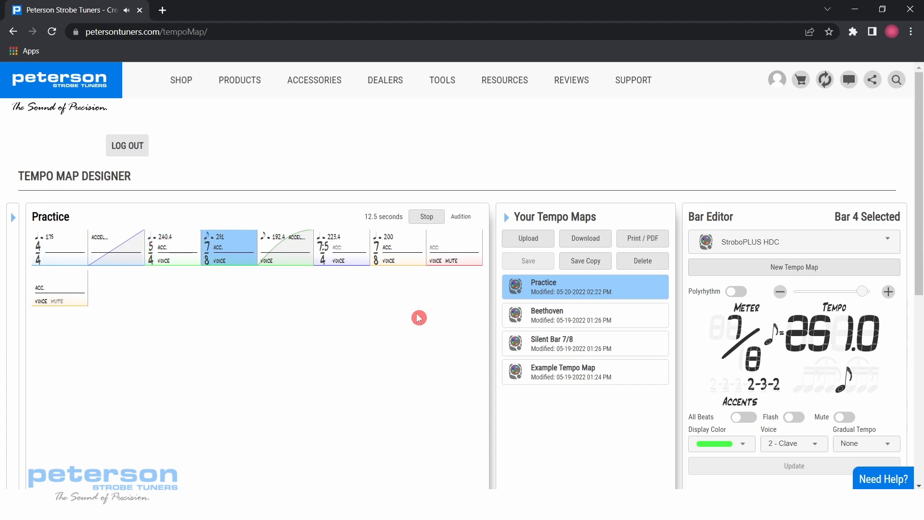
{"action": "left_click", "coordinate": [285, 246]}
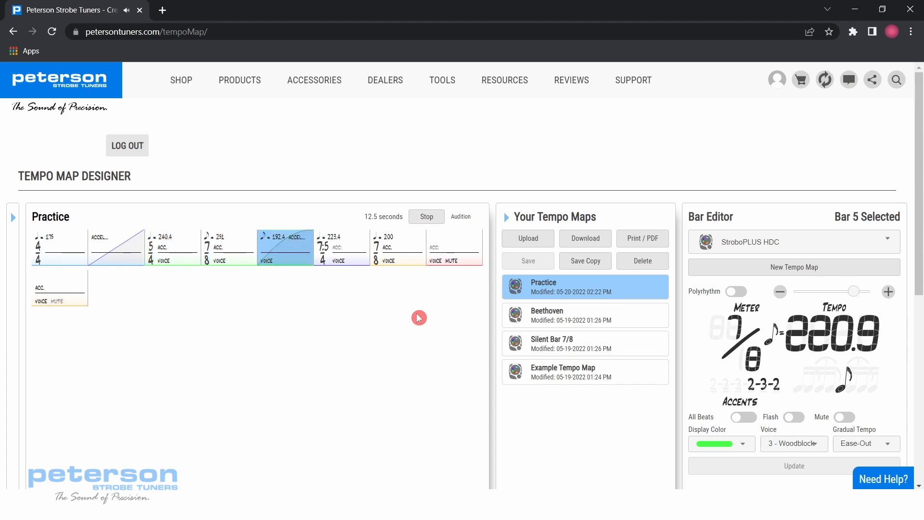
{"action": "left_click", "coordinate": [342, 246]}
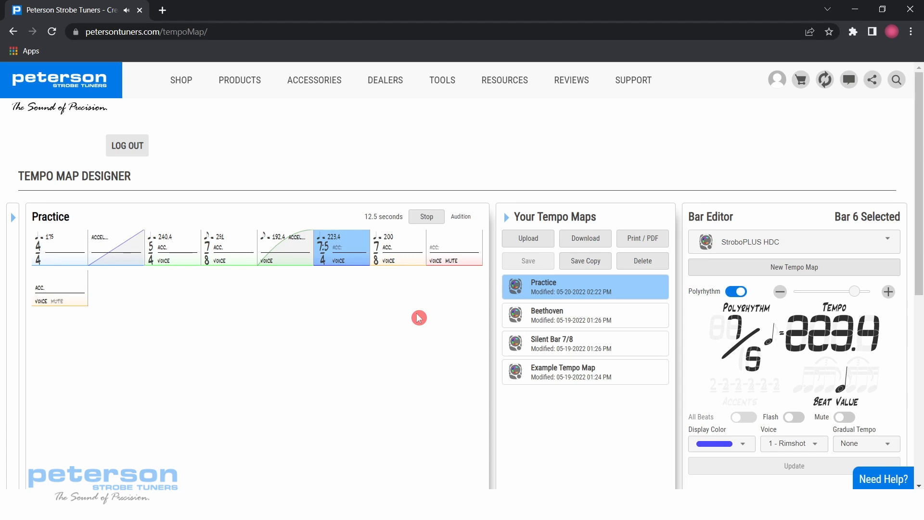
{"action": "left_click", "coordinate": [453, 246]}
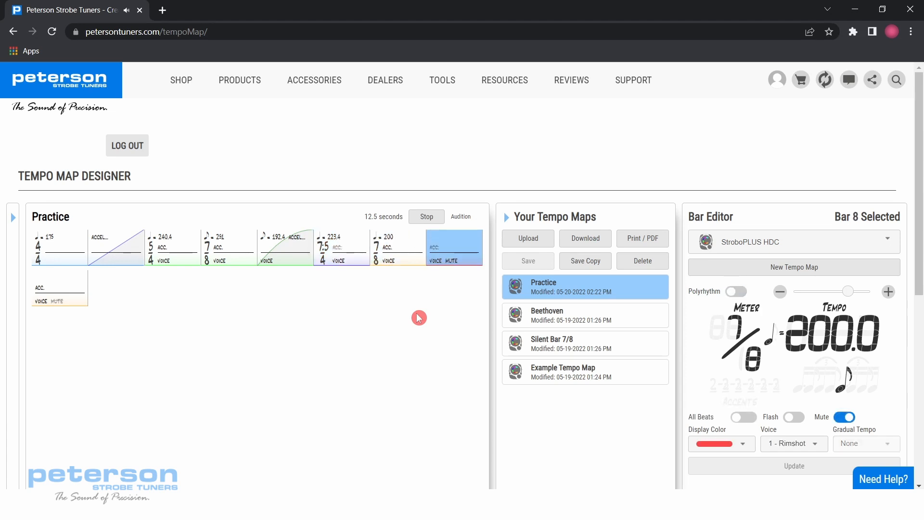
Step: Start a new blank 4/4, 120 BPM tempo map
{"action": "left_click", "coordinate": [792, 267]}
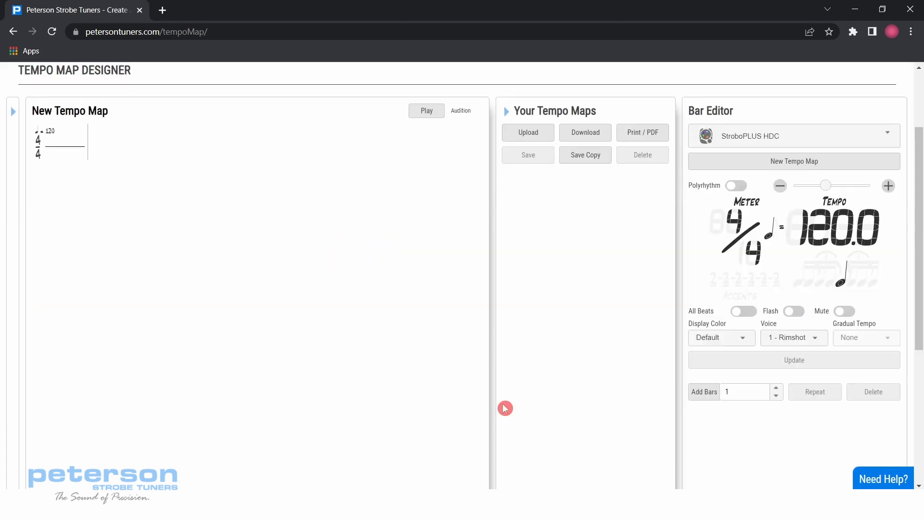
{"action": "mouse_move", "coordinate": [143, 87]}
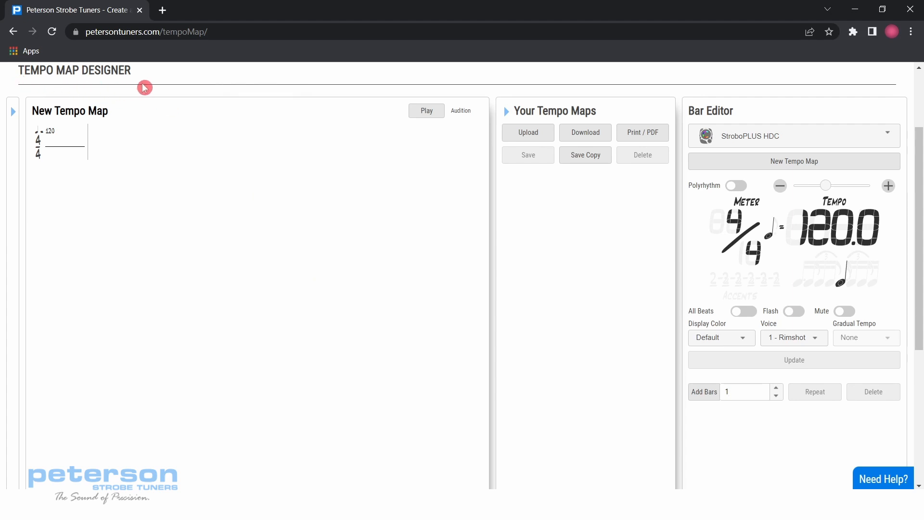
{"action": "mouse_move", "coordinate": [380, 255]}
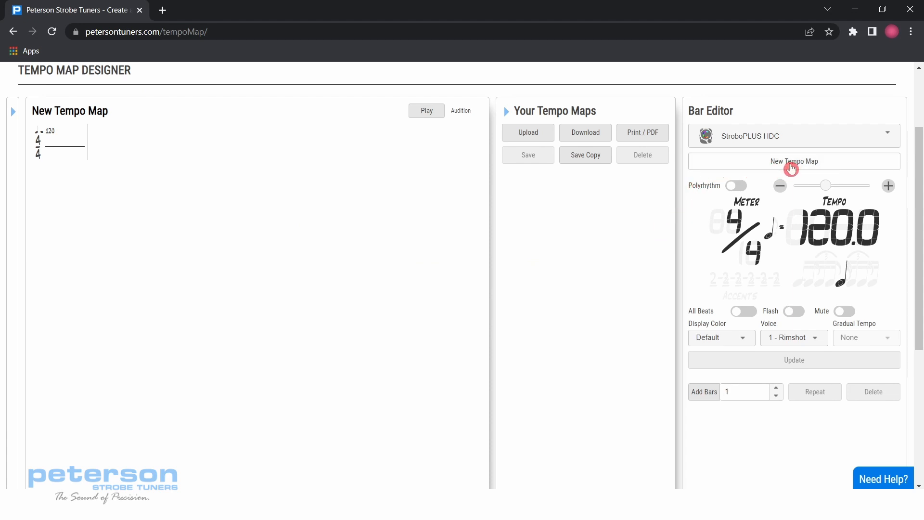
{"action": "mouse_move", "coordinate": [506, 211]}
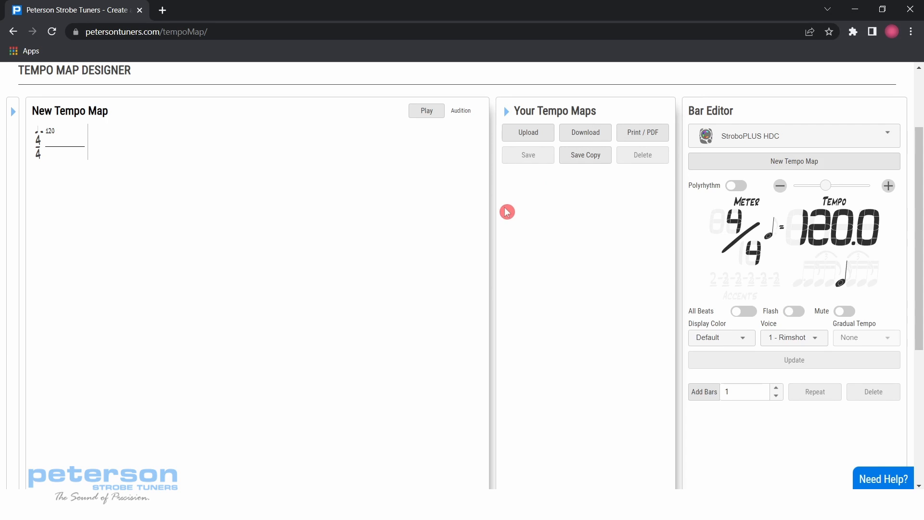
{"action": "mouse_move", "coordinate": [35, 178]}
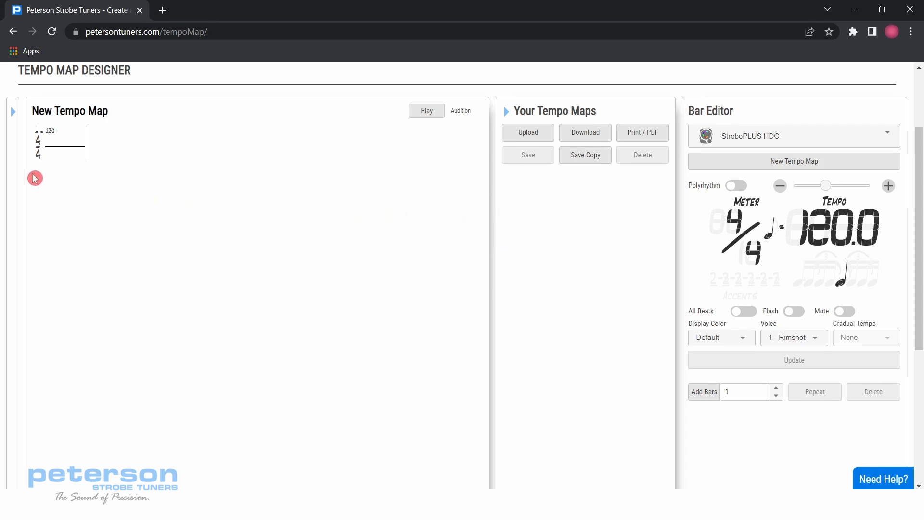
{"action": "mouse_move", "coordinate": [58, 171]}
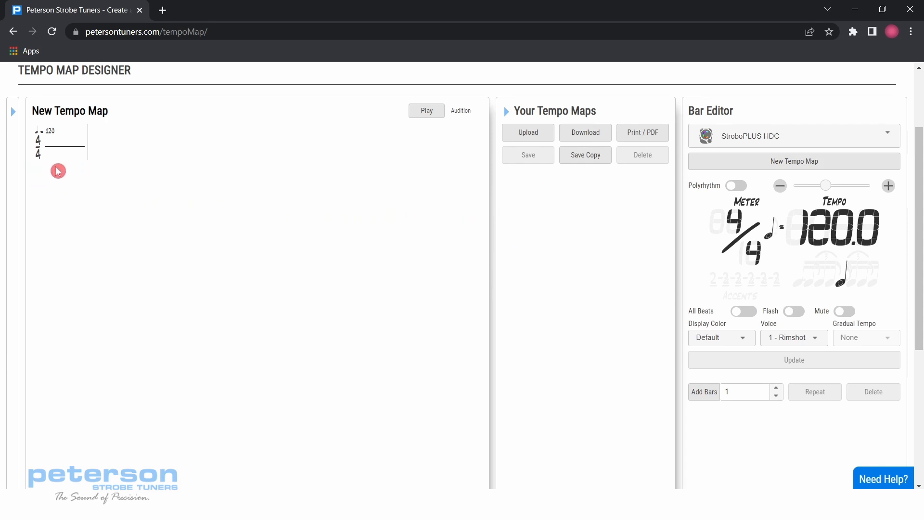
{"action": "mouse_move", "coordinate": [98, 168]}
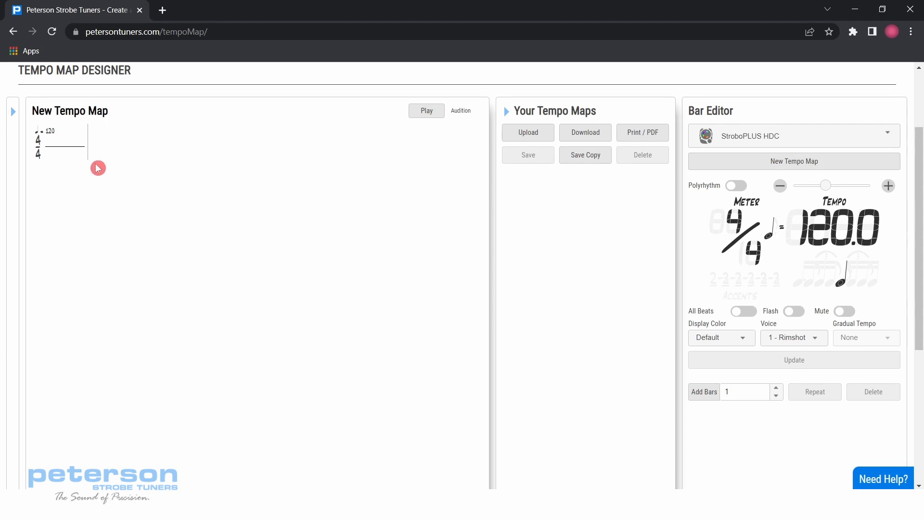
{"action": "mouse_move", "coordinate": [365, 249]}
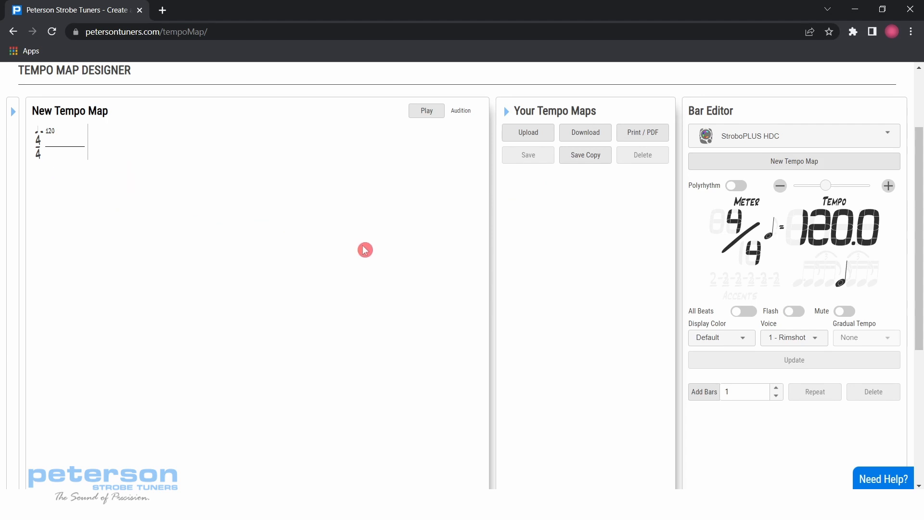
{"action": "mouse_move", "coordinate": [637, 280]}
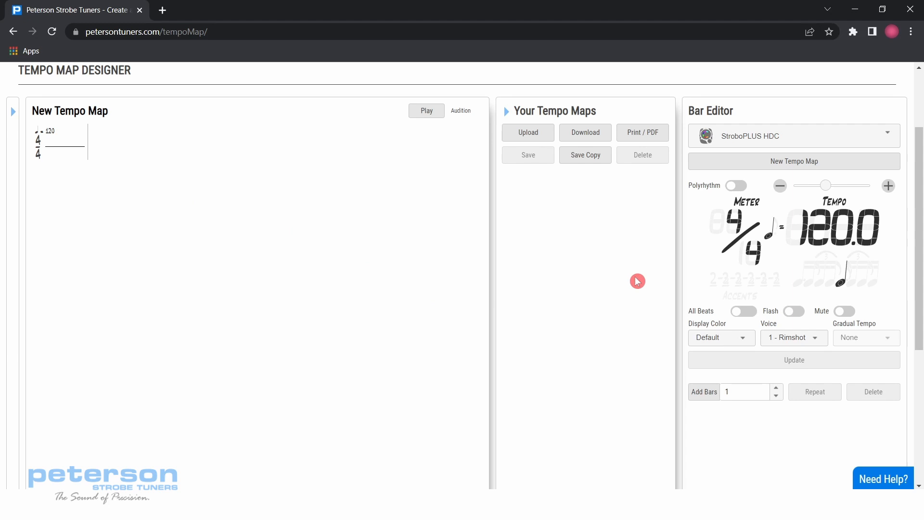
{"action": "mouse_move", "coordinate": [670, 277]}
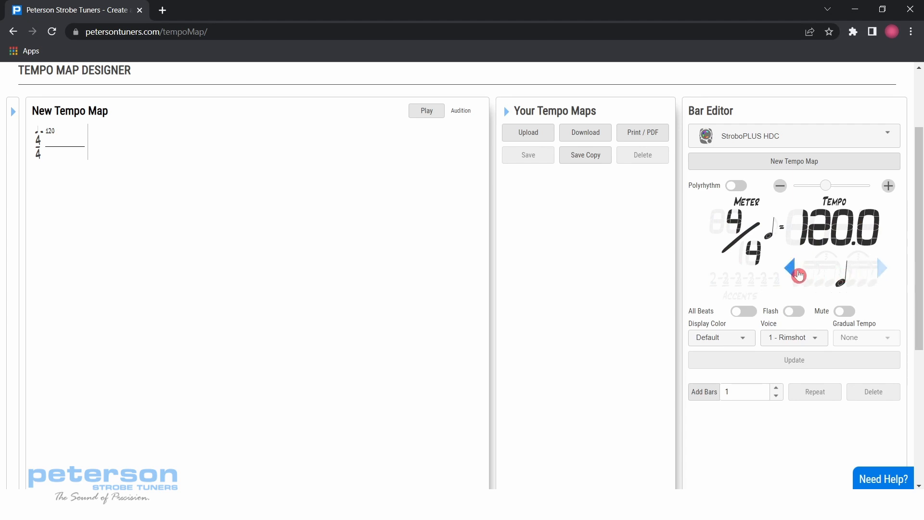
{"action": "left_click", "coordinate": [720, 337]}
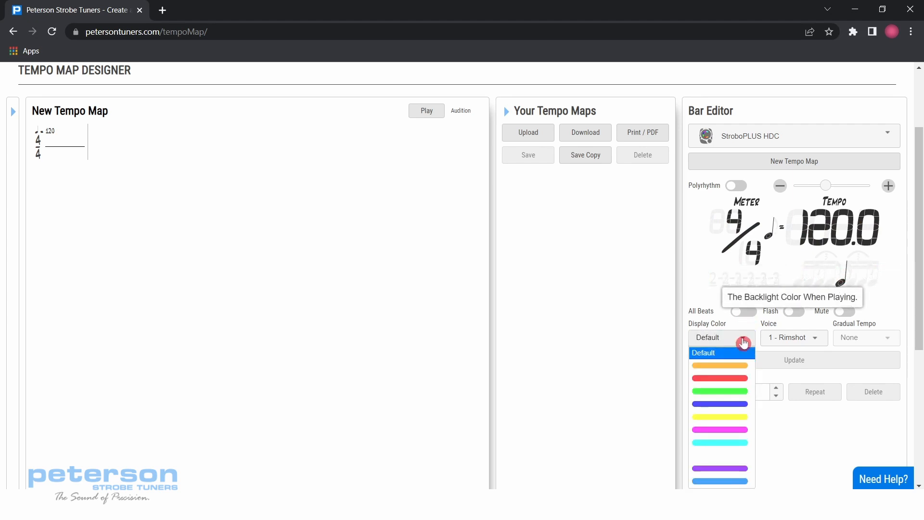
{"action": "left_click", "coordinate": [793, 337]}
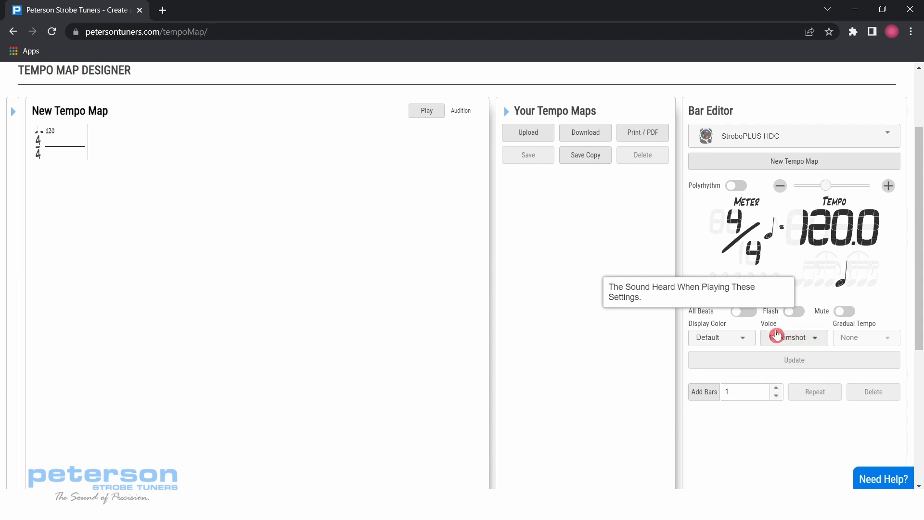
{"action": "left_click", "coordinate": [744, 310]}
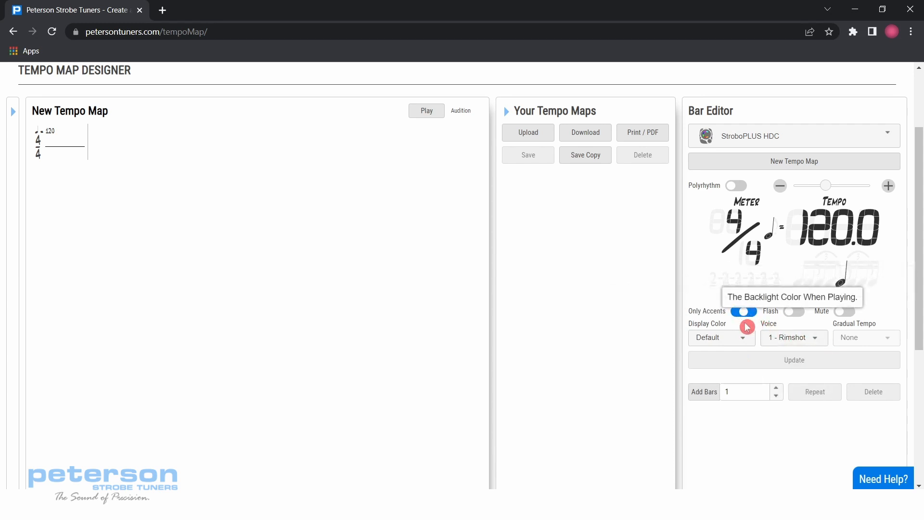
{"action": "left_click", "coordinate": [743, 310]}
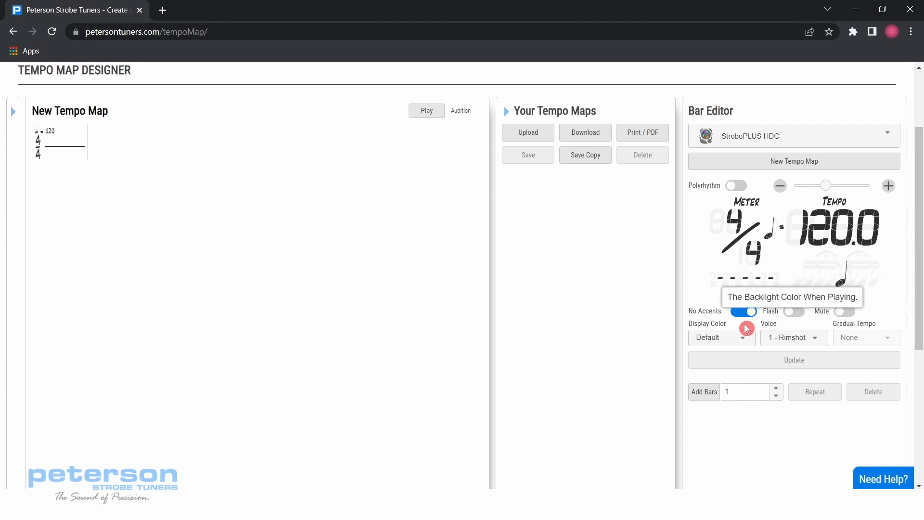
{"action": "left_click", "coordinate": [743, 311]}
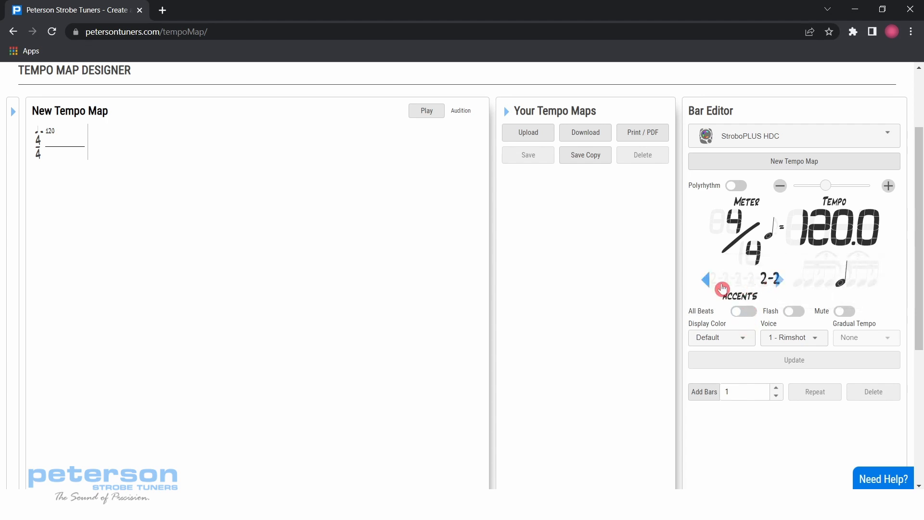
{"action": "mouse_move", "coordinate": [844, 312]}
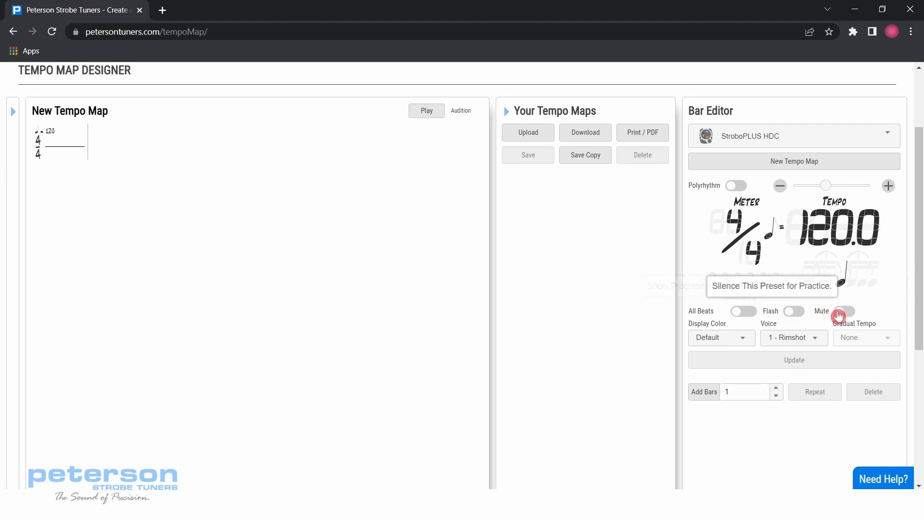
{"action": "left_click", "coordinate": [843, 310]}
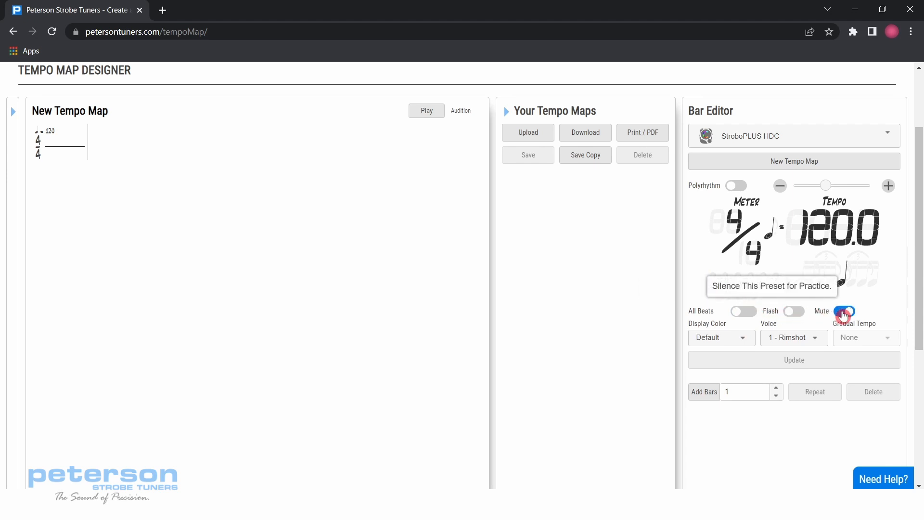
{"action": "left_click", "coordinate": [844, 313]}
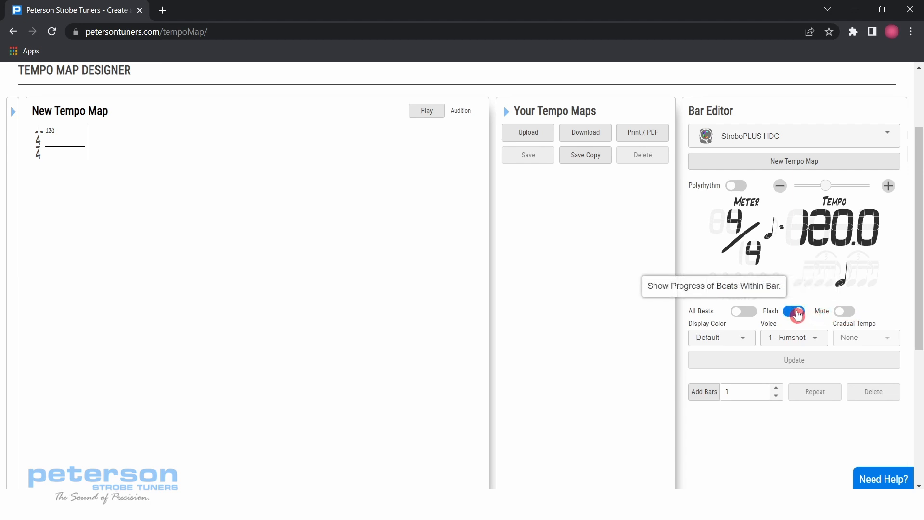
{"action": "left_click", "coordinate": [793, 312]}
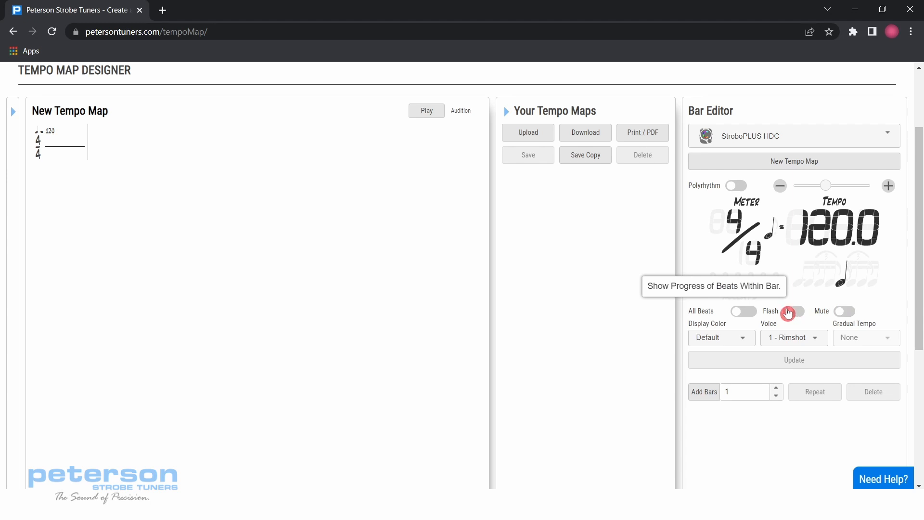
{"action": "mouse_move", "coordinate": [571, 291]}
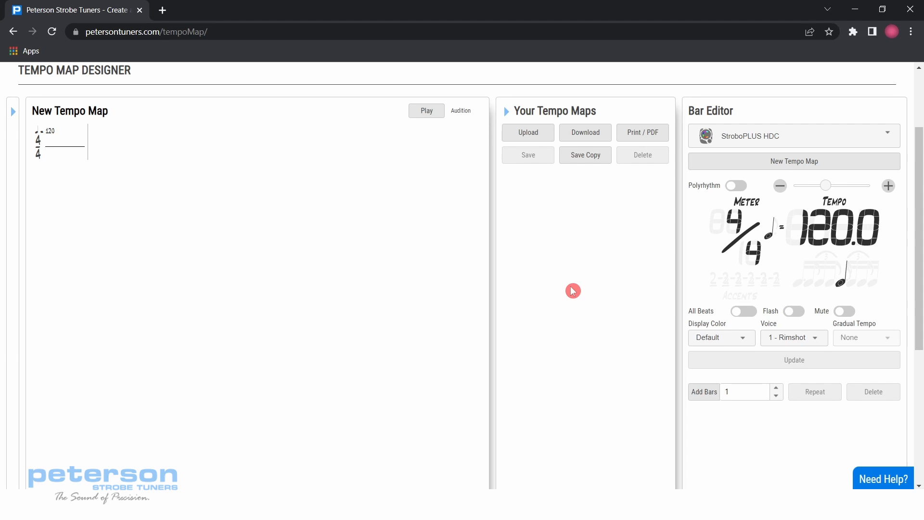
{"action": "mouse_move", "coordinate": [164, 172]}
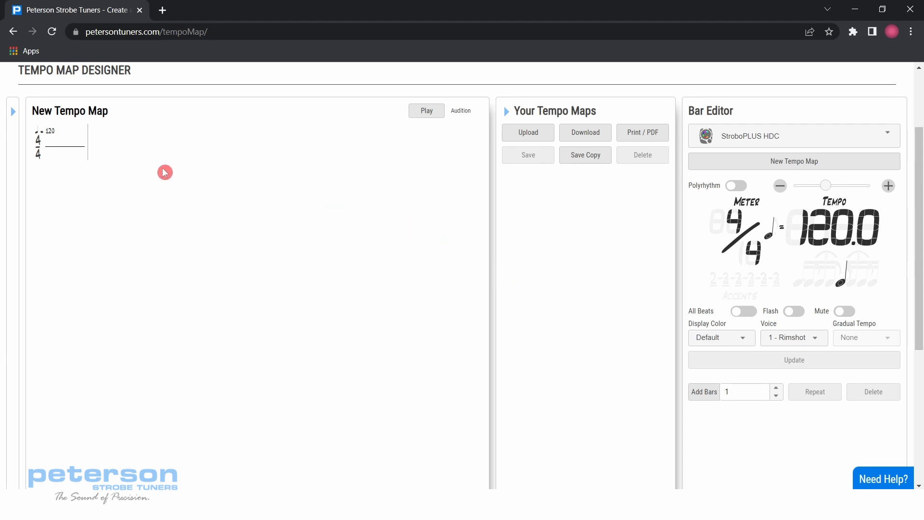
{"action": "mouse_move", "coordinate": [48, 167]}
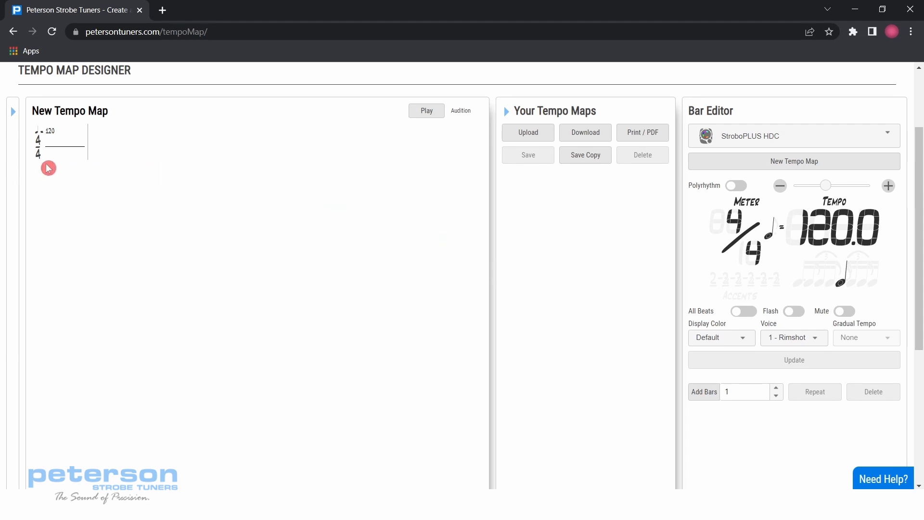
{"action": "mouse_move", "coordinate": [579, 301]}
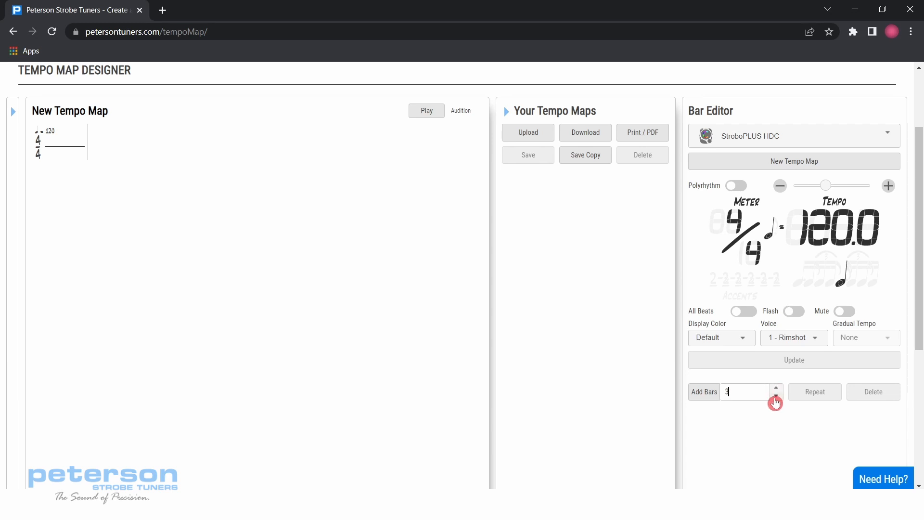
Step: Add 3 bars at 4/4, 120 BPM to make a four-bar map
{"action": "left_click", "coordinate": [776, 395]}
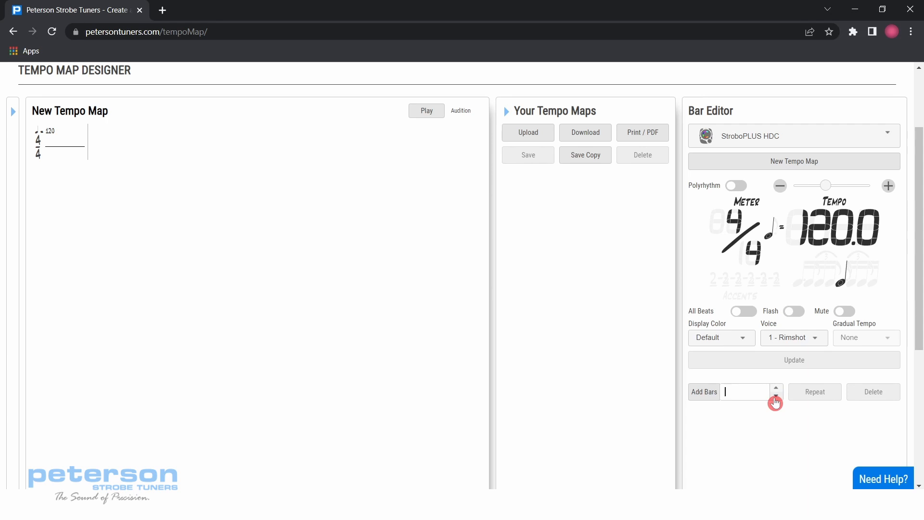
{"action": "type", "text": "3"}
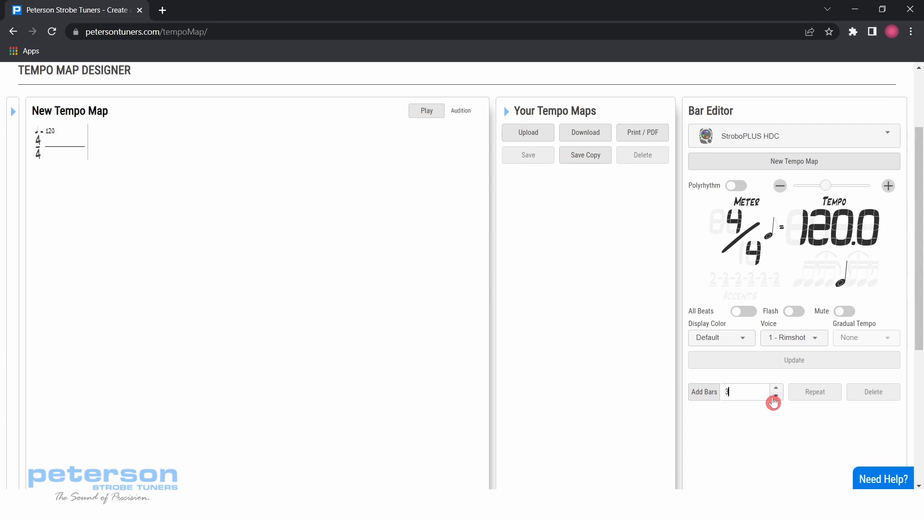
{"action": "mouse_move", "coordinate": [751, 419]}
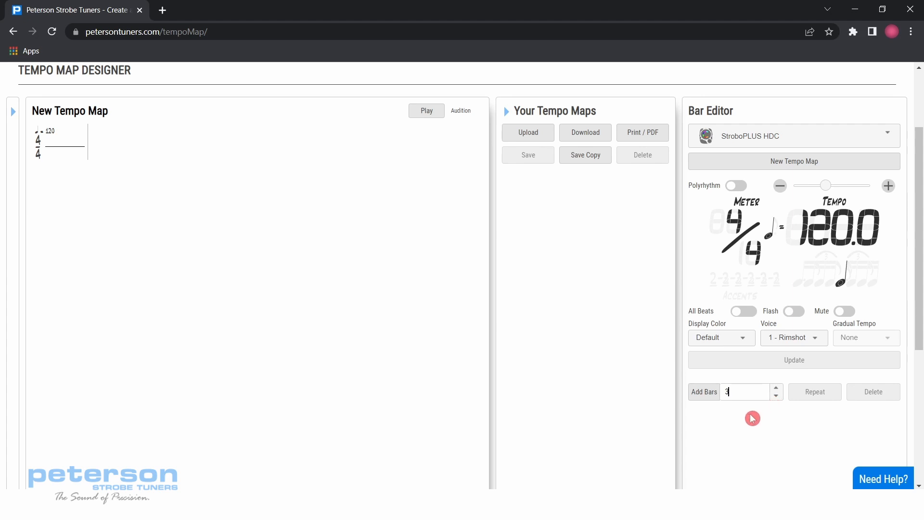
{"action": "mouse_move", "coordinate": [703, 396]}
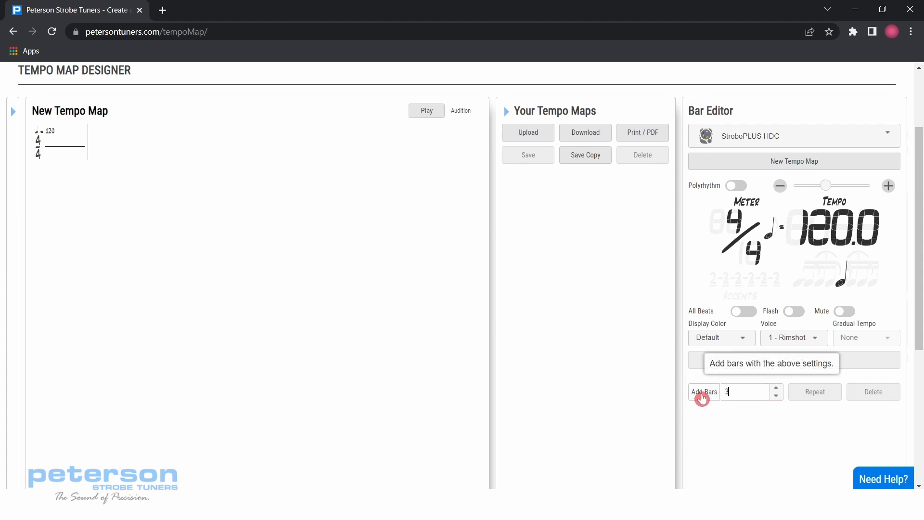
{"action": "left_click", "coordinate": [702, 392]}
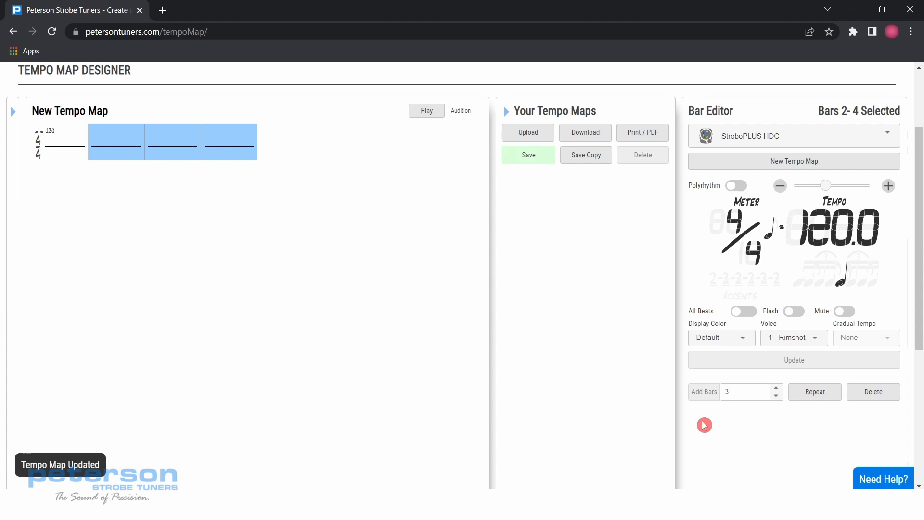
{"action": "mouse_move", "coordinate": [138, 171]}
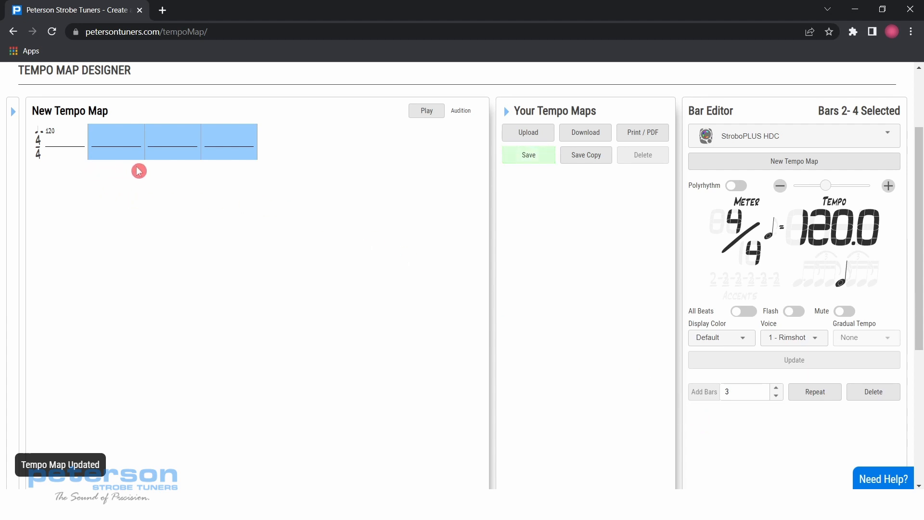
{"action": "mouse_move", "coordinate": [101, 174]}
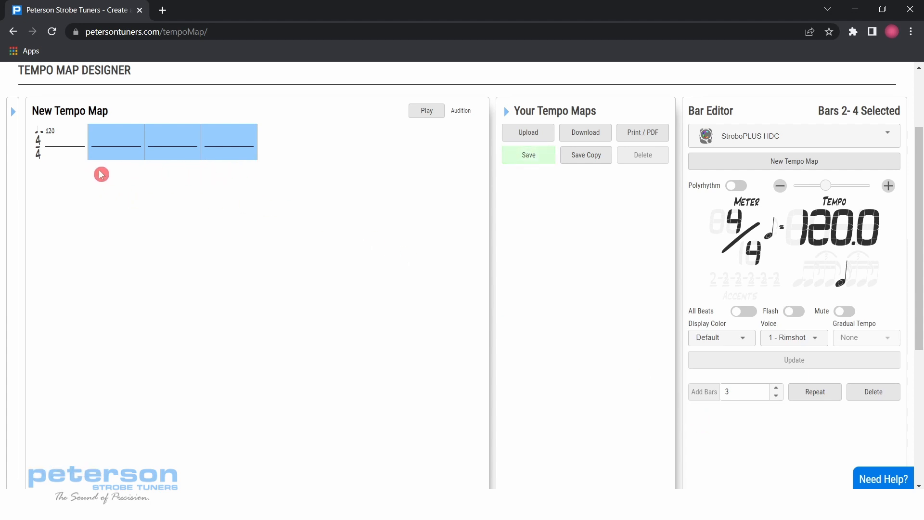
{"action": "mouse_move", "coordinate": [256, 178]}
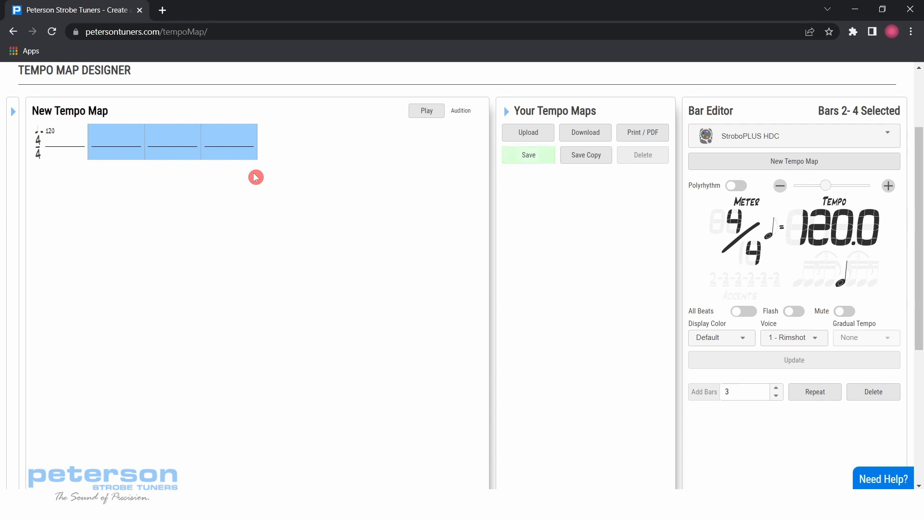
{"action": "mouse_move", "coordinate": [159, 183]}
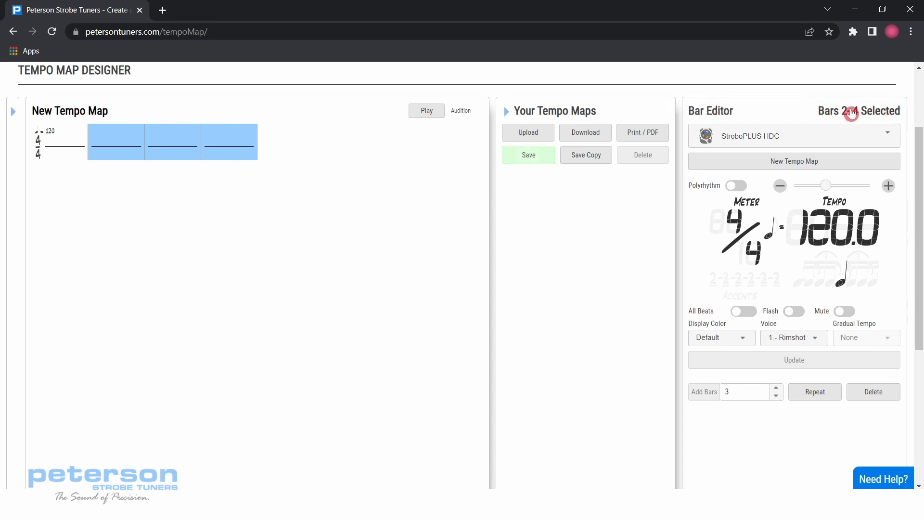
{"action": "mouse_move", "coordinate": [326, 225]}
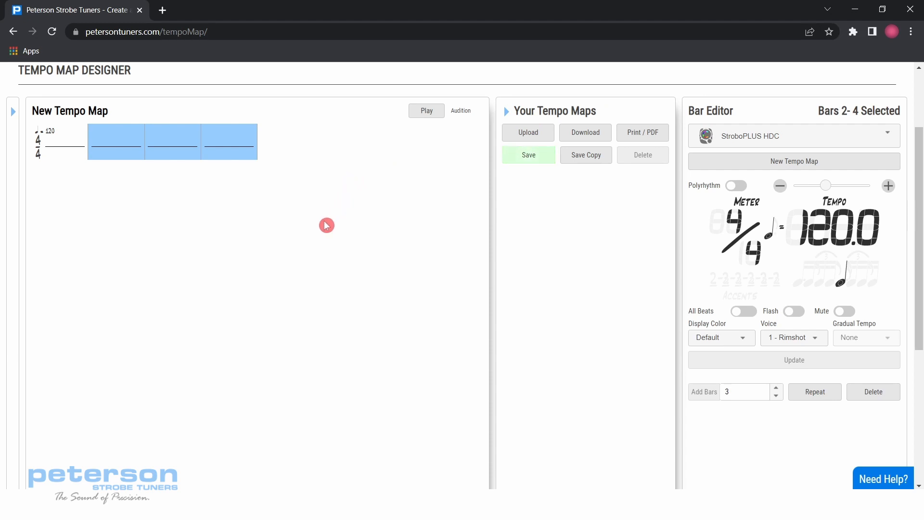
{"action": "mouse_move", "coordinate": [248, 206]}
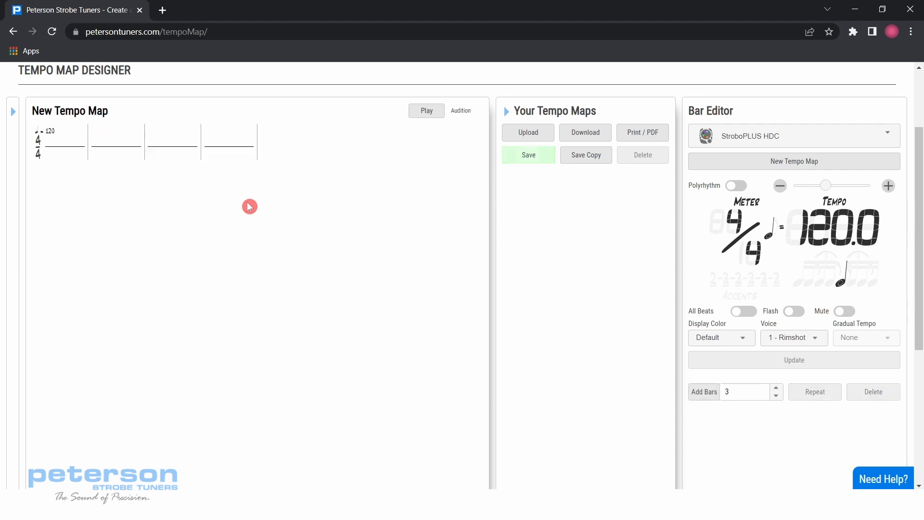
{"action": "mouse_move", "coordinate": [273, 219]}
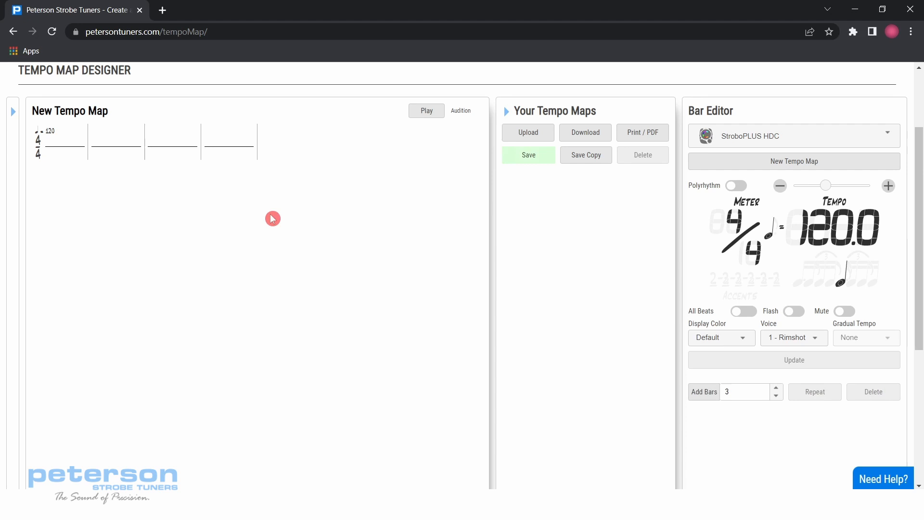
{"action": "mouse_move", "coordinate": [579, 262]}
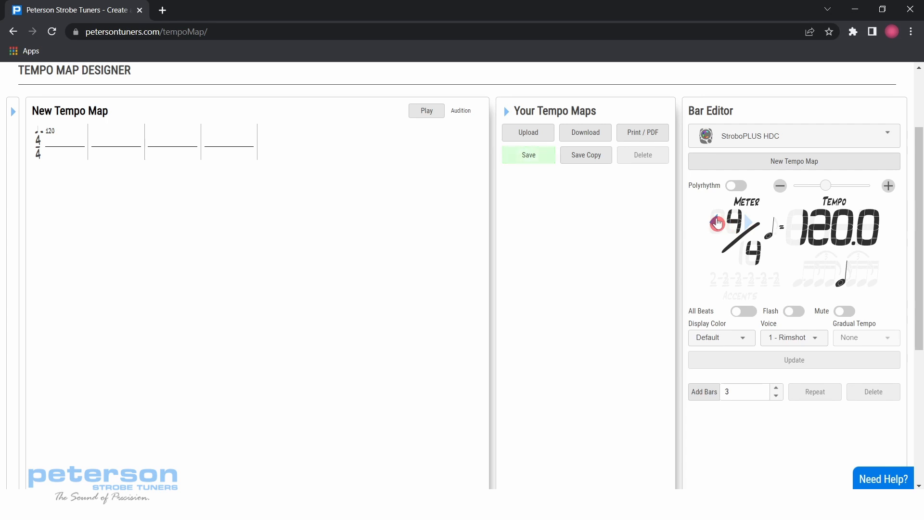
Step: Set the Bar Editor meter to 3/4 and lower the tempo to 75.0
{"action": "left_click", "coordinate": [717, 223]}
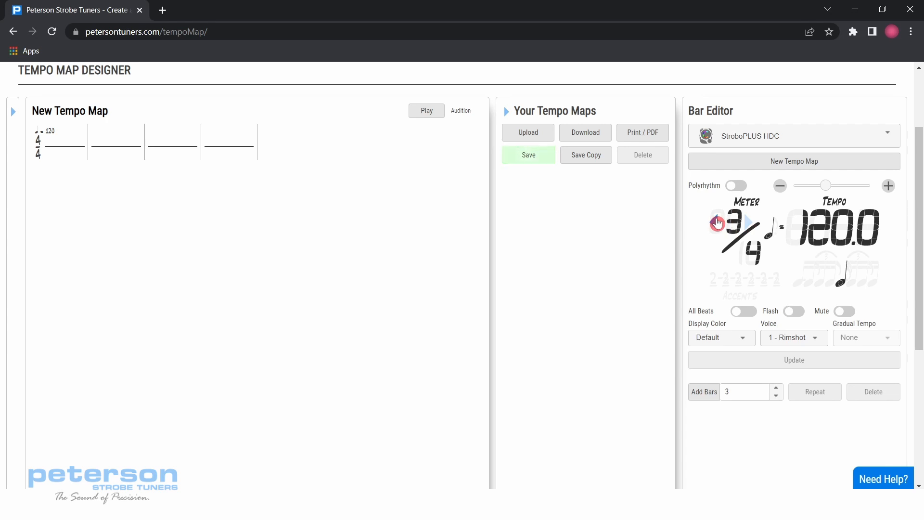
{"action": "mouse_move", "coordinate": [740, 251]}
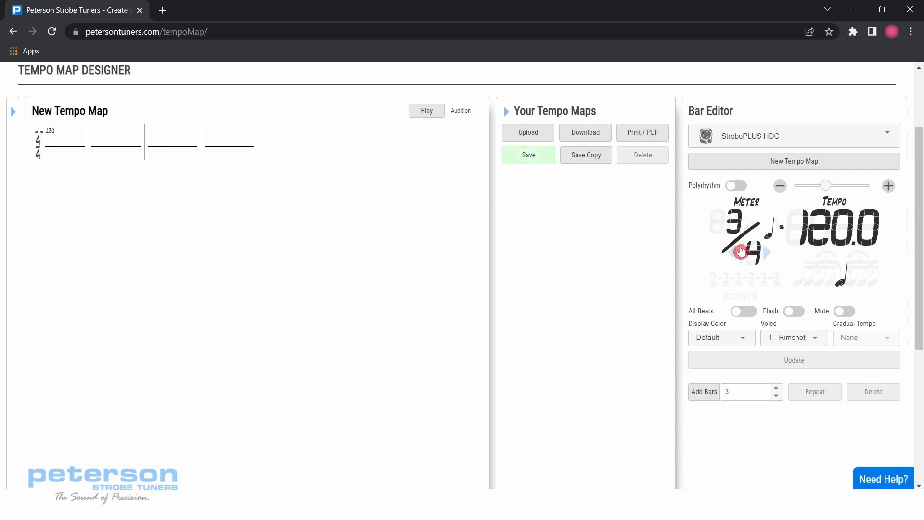
{"action": "mouse_move", "coordinate": [847, 229]}
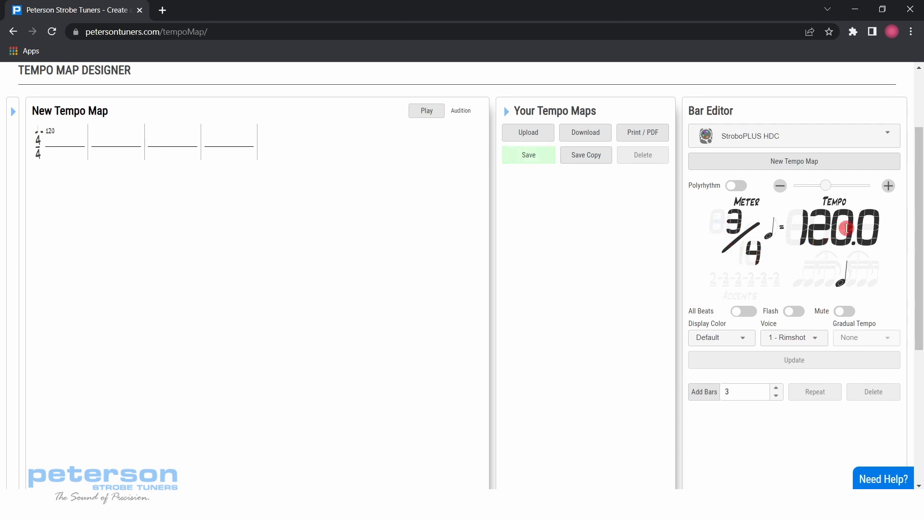
{"action": "left_click", "coordinate": [835, 229]}
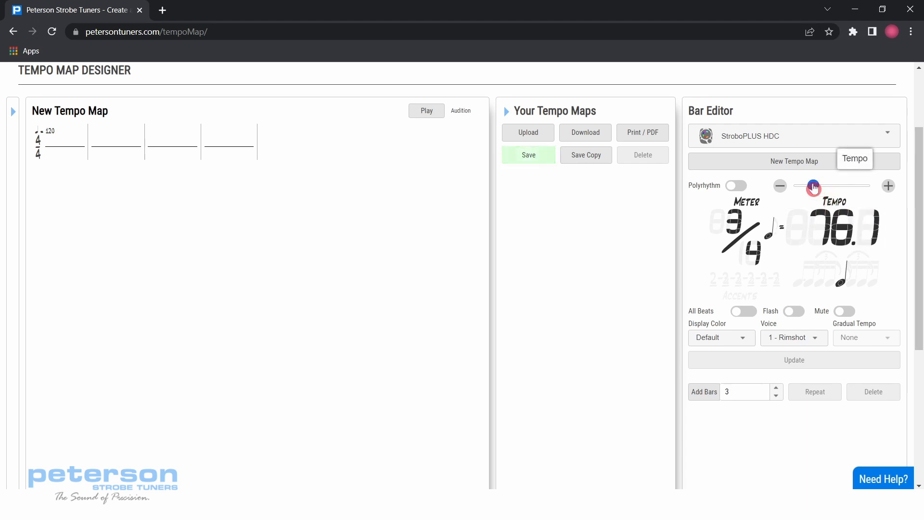
{"action": "left_click", "coordinate": [834, 229]}
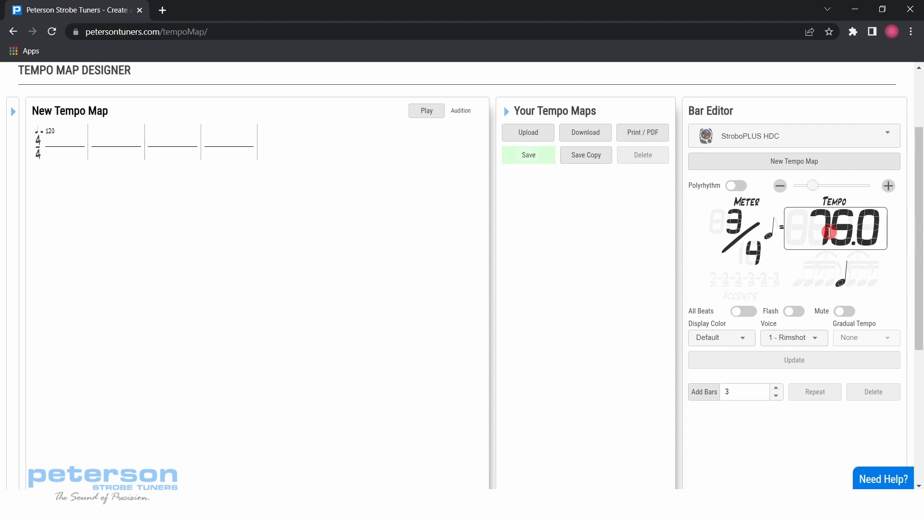
{"action": "left_click", "coordinate": [803, 267]}
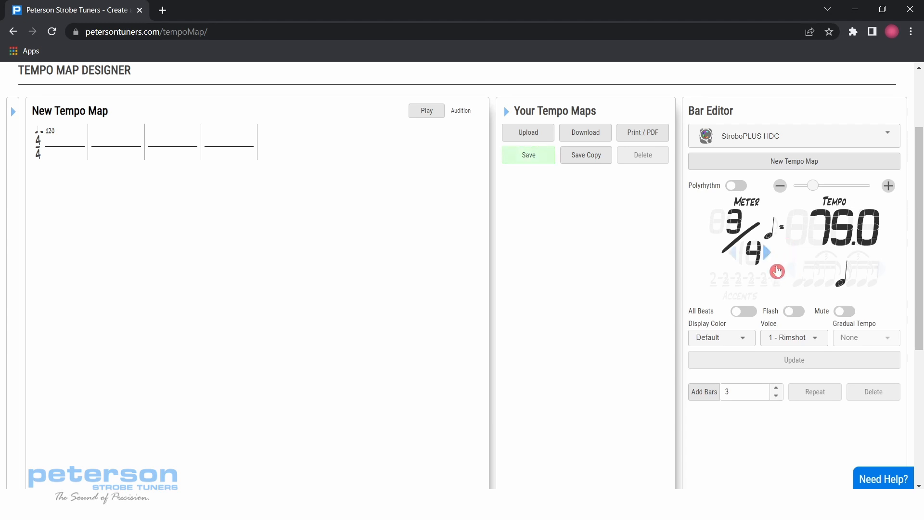
{"action": "mouse_move", "coordinate": [721, 337]}
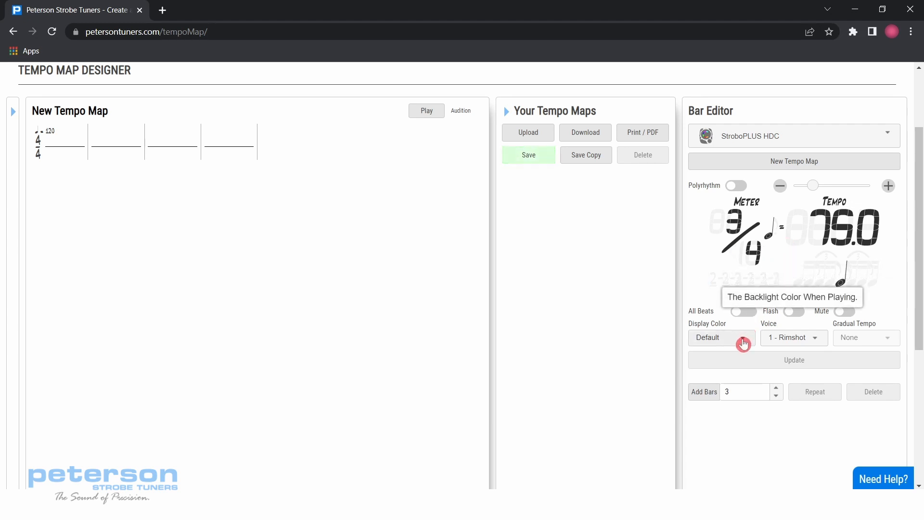
Step: Set the display colour to blue and the voice to 3 - Woodblock
{"action": "left_click", "coordinate": [720, 337]}
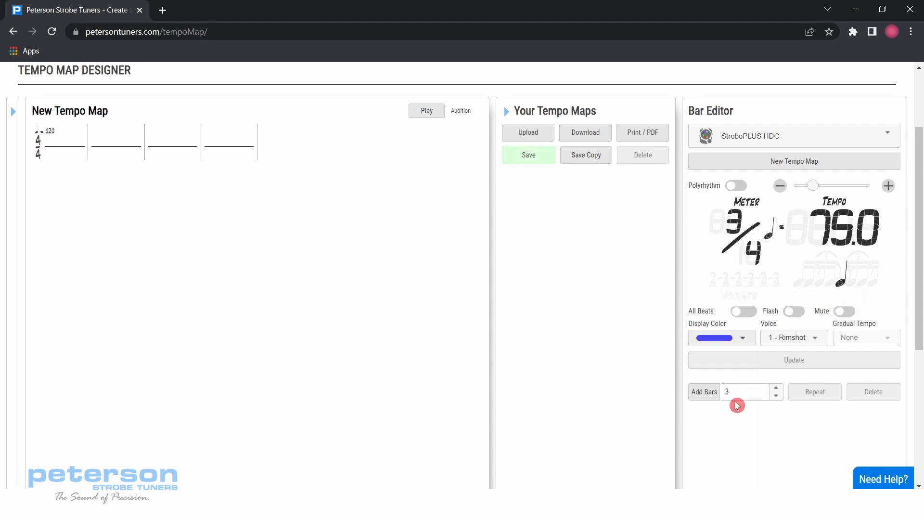
{"action": "mouse_move", "coordinate": [815, 345]}
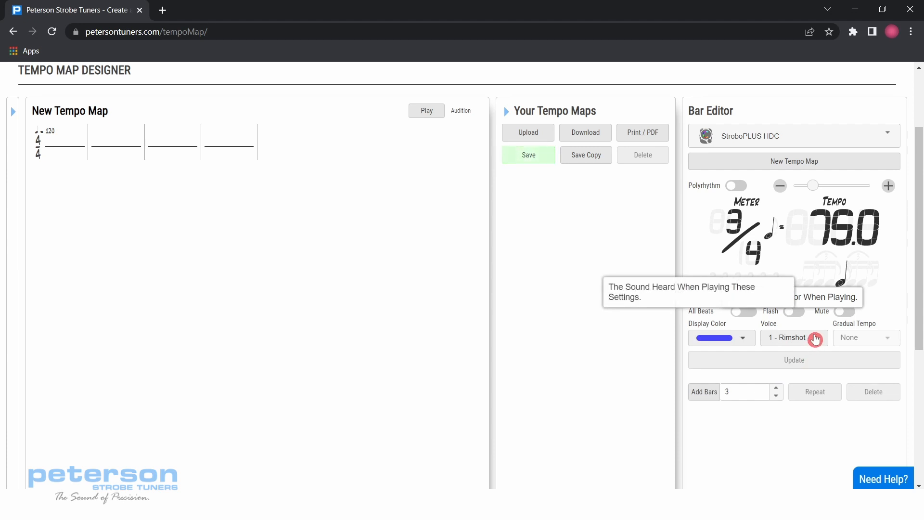
{"action": "left_click", "coordinate": [794, 337]}
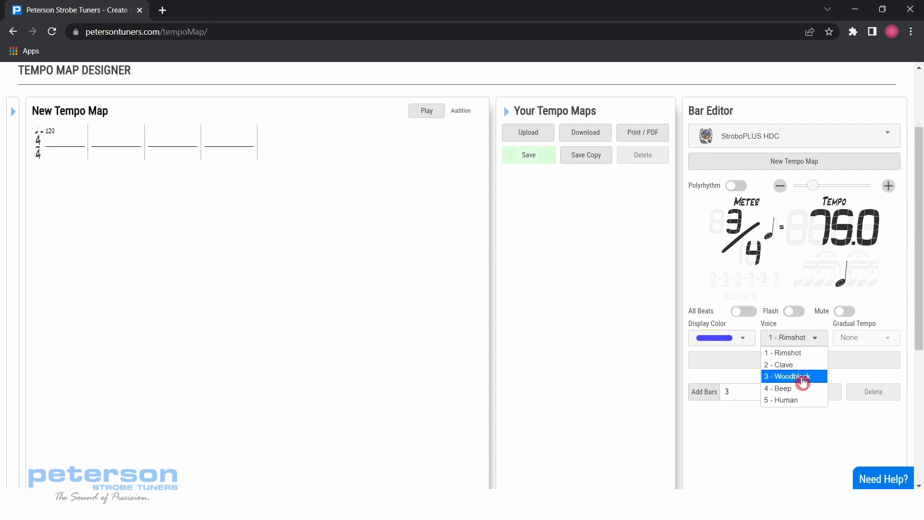
{"action": "left_click", "coordinate": [789, 376]}
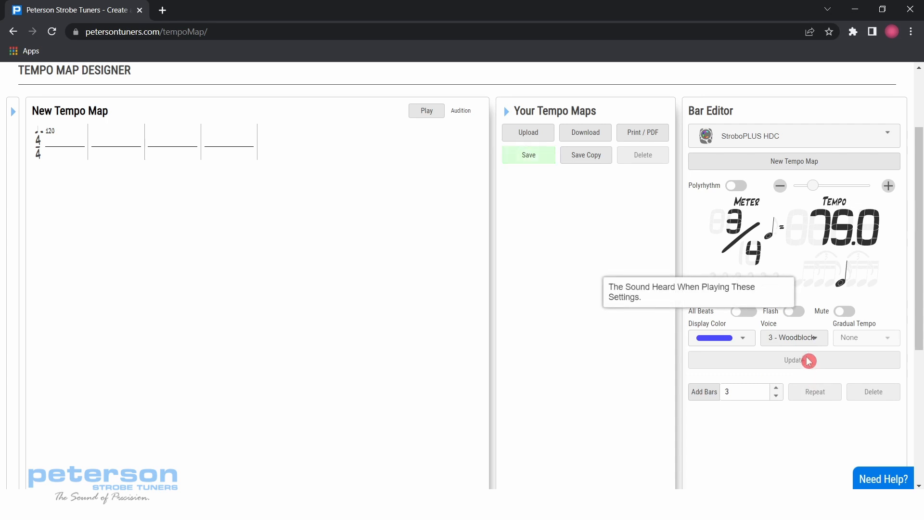
{"action": "mouse_move", "coordinate": [579, 347]}
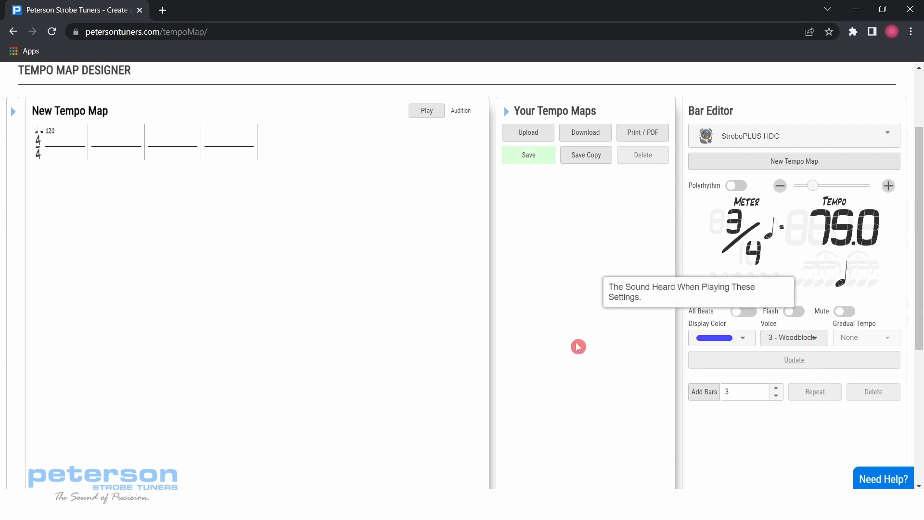
Step: Add 4 bars of 3/4 at 75 BPM, extending the map to eight bars
{"action": "left_click", "coordinate": [745, 391]}
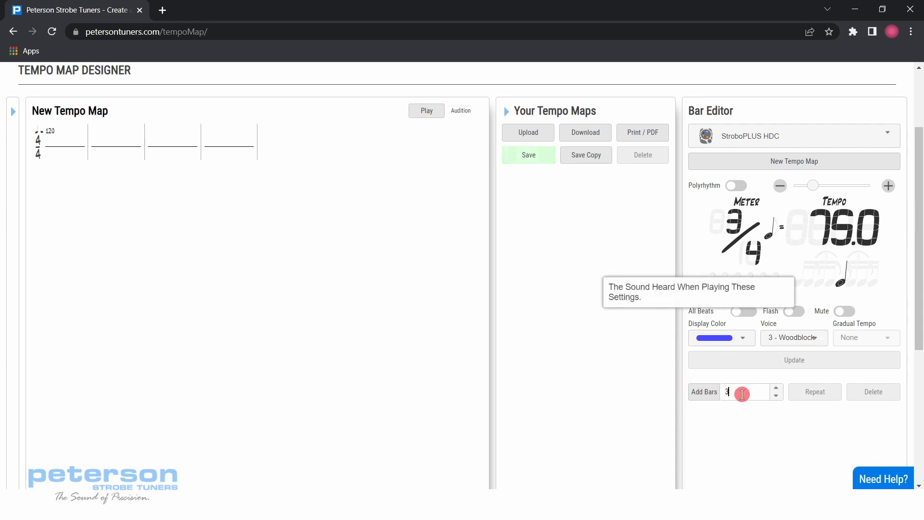
{"action": "left_click", "coordinate": [775, 388]}
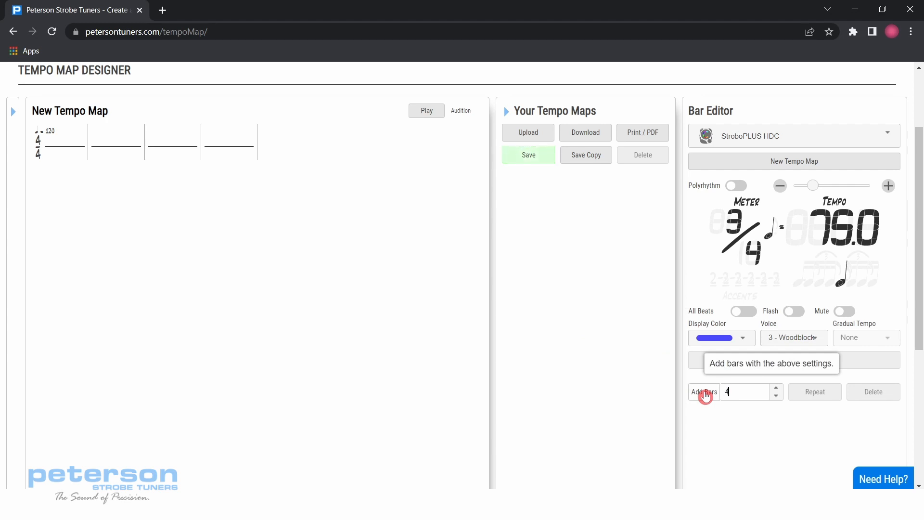
{"action": "left_click", "coordinate": [703, 392]}
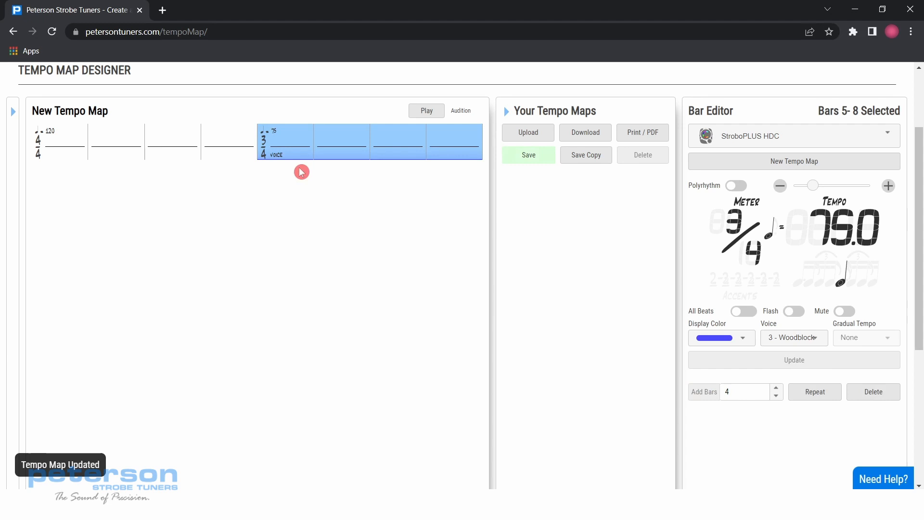
{"action": "mouse_move", "coordinate": [282, 171]}
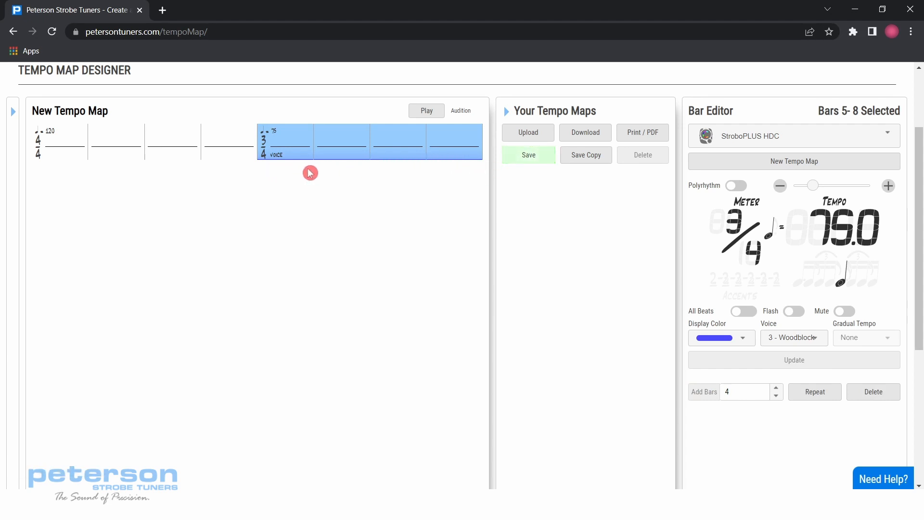
{"action": "mouse_move", "coordinate": [317, 175]}
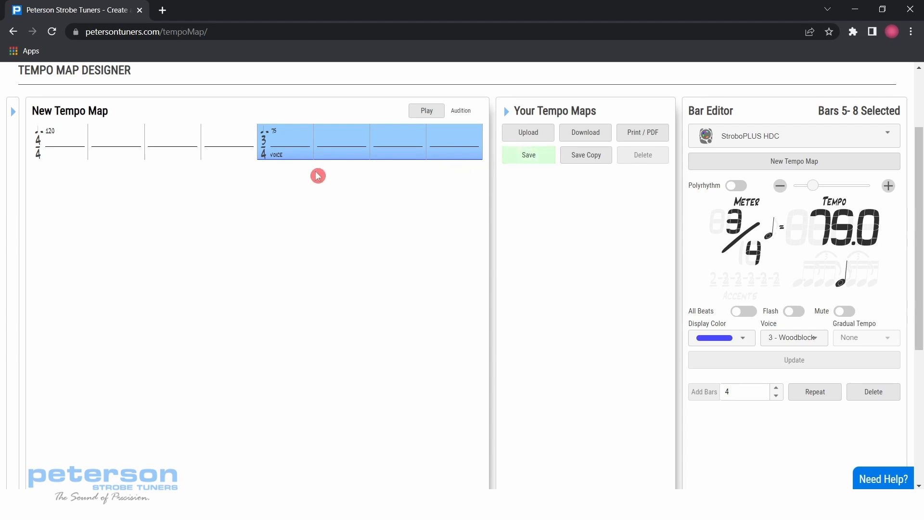
{"action": "mouse_move", "coordinate": [256, 267]}
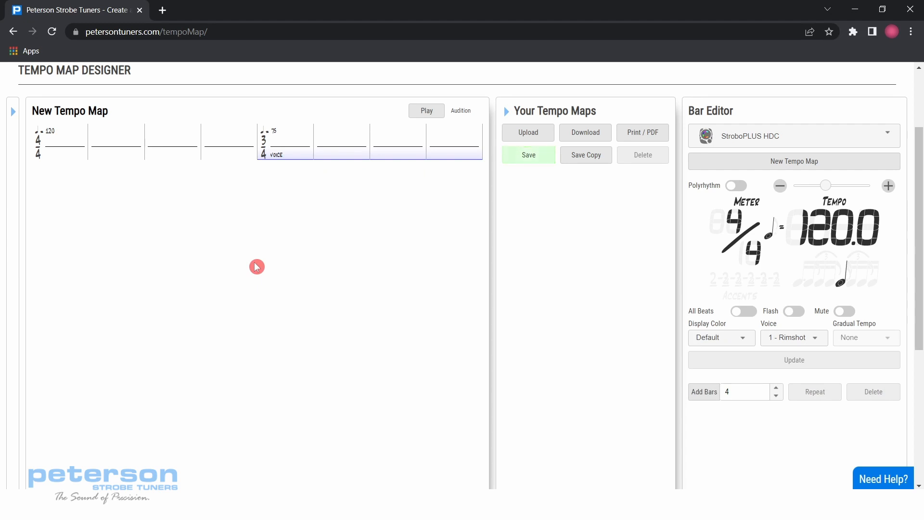
{"action": "mouse_move", "coordinate": [248, 167]}
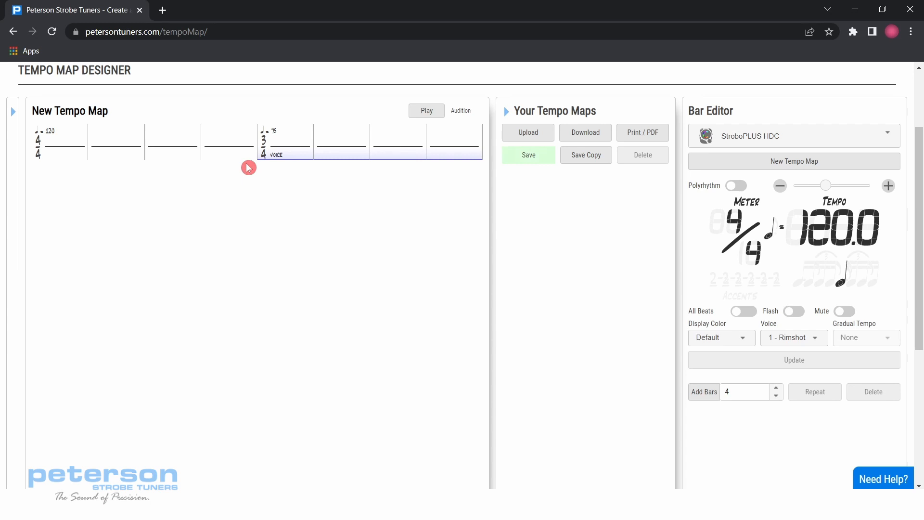
{"action": "mouse_move", "coordinate": [430, 168]}
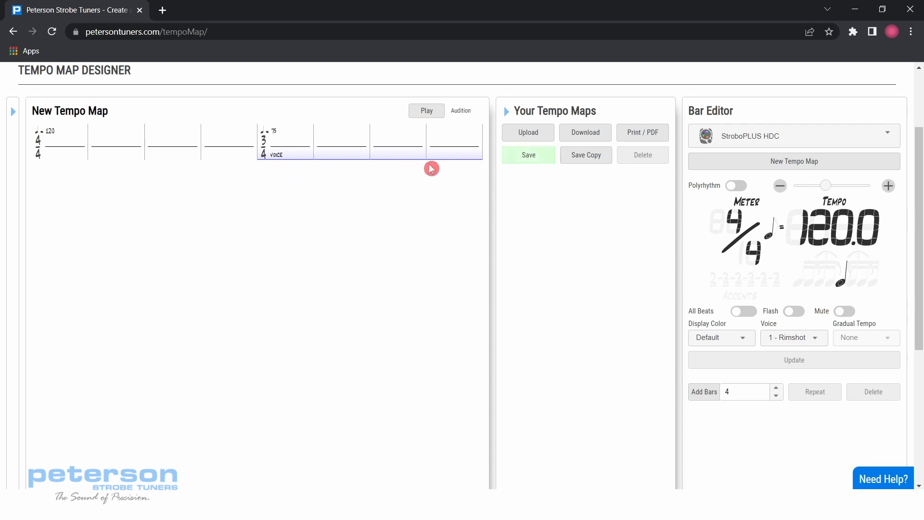
{"action": "mouse_move", "coordinate": [266, 174]}
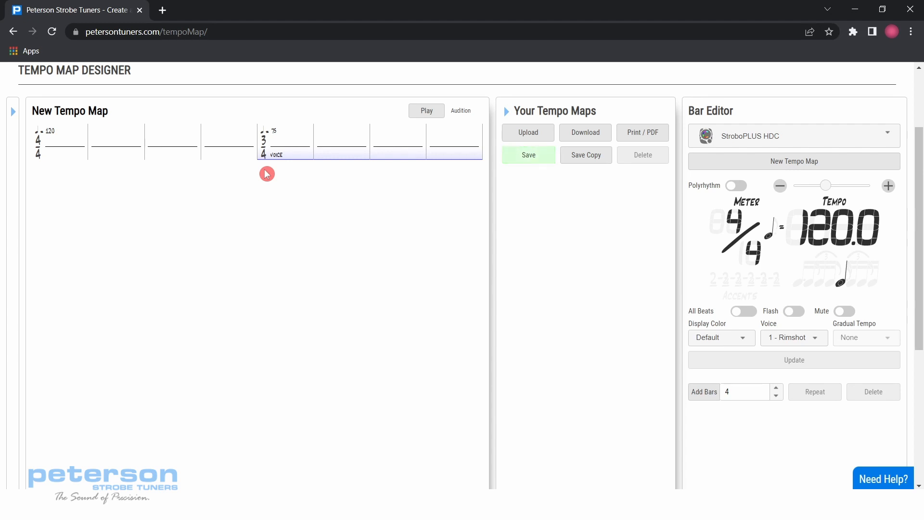
{"action": "mouse_move", "coordinate": [257, 166]}
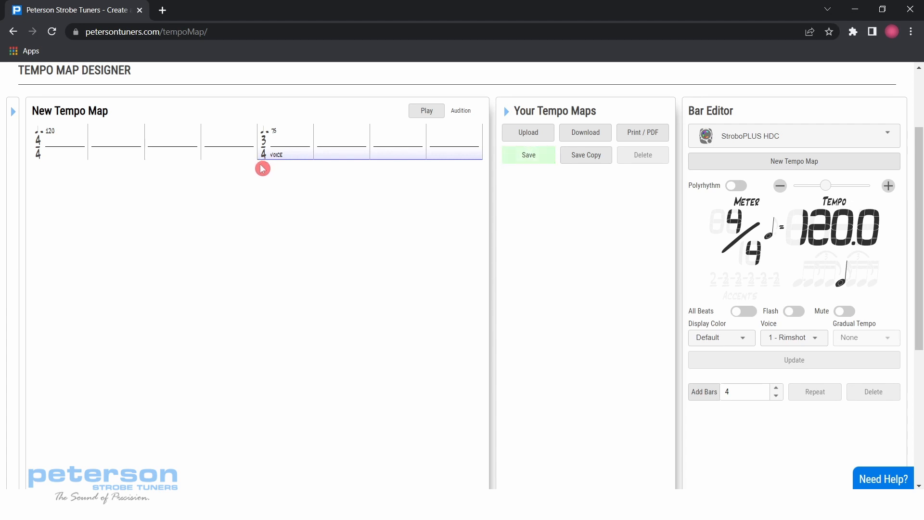
{"action": "mouse_move", "coordinate": [277, 169]}
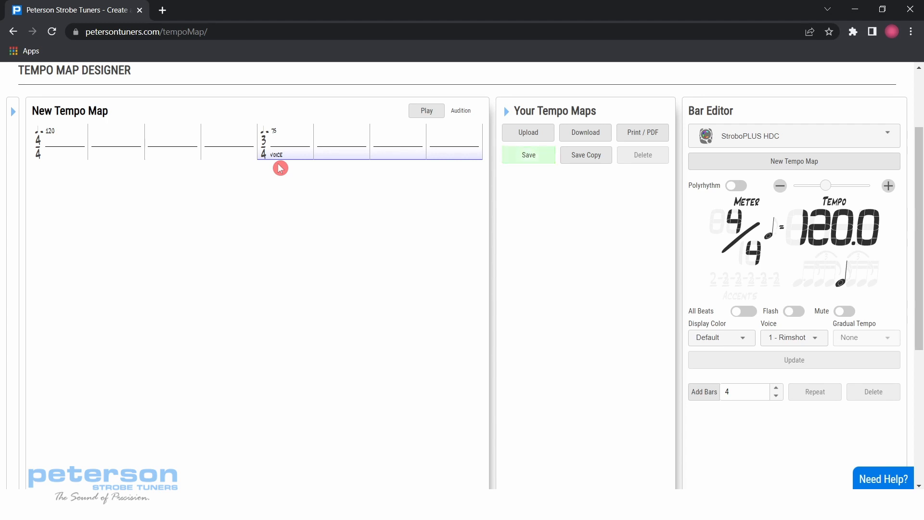
{"action": "mouse_move", "coordinate": [232, 210]}
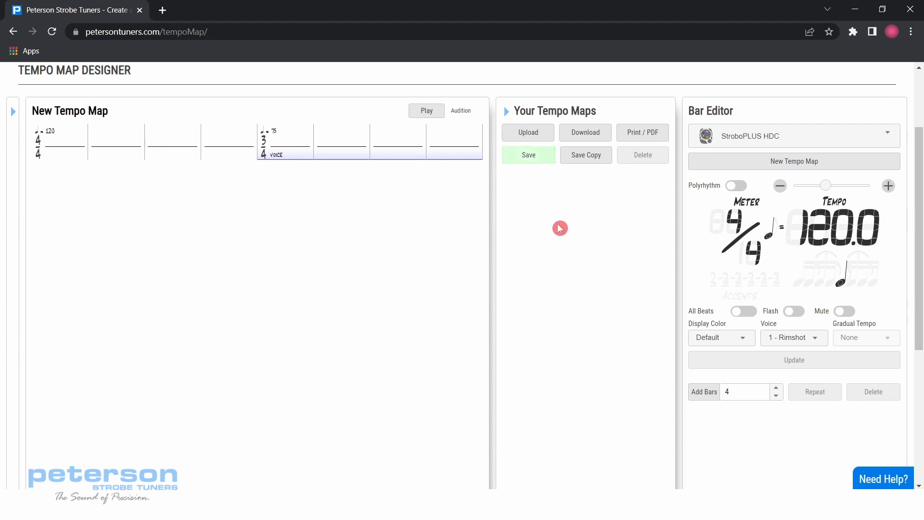
{"action": "mouse_move", "coordinate": [568, 230]}
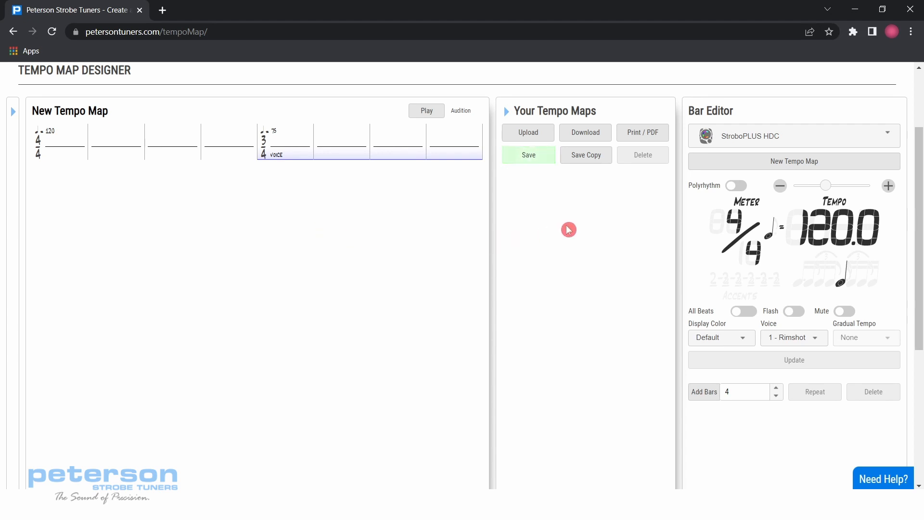
{"action": "mouse_move", "coordinate": [237, 232]}
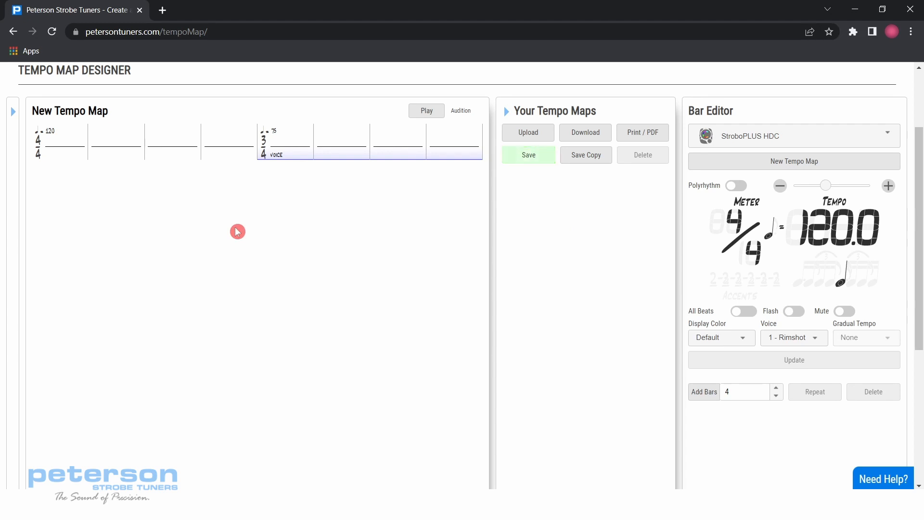
{"action": "mouse_move", "coordinate": [608, 259]}
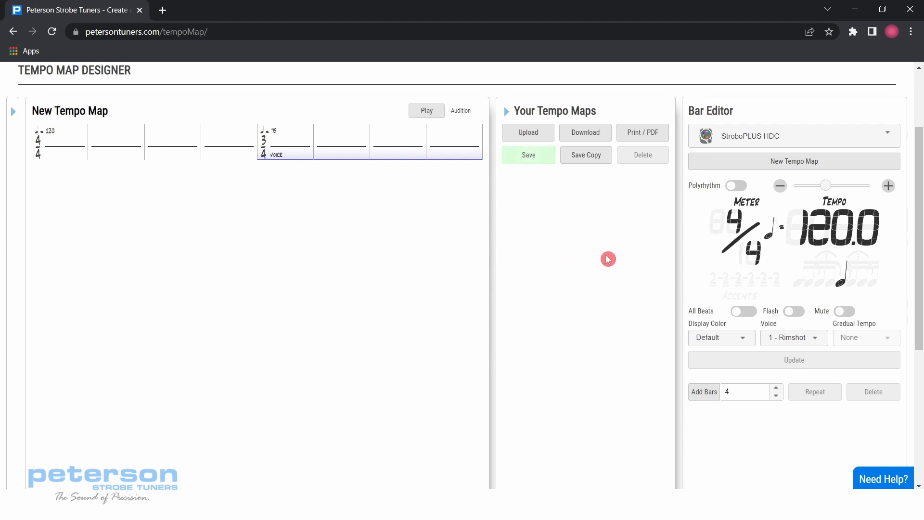
{"action": "mouse_move", "coordinate": [703, 237]}
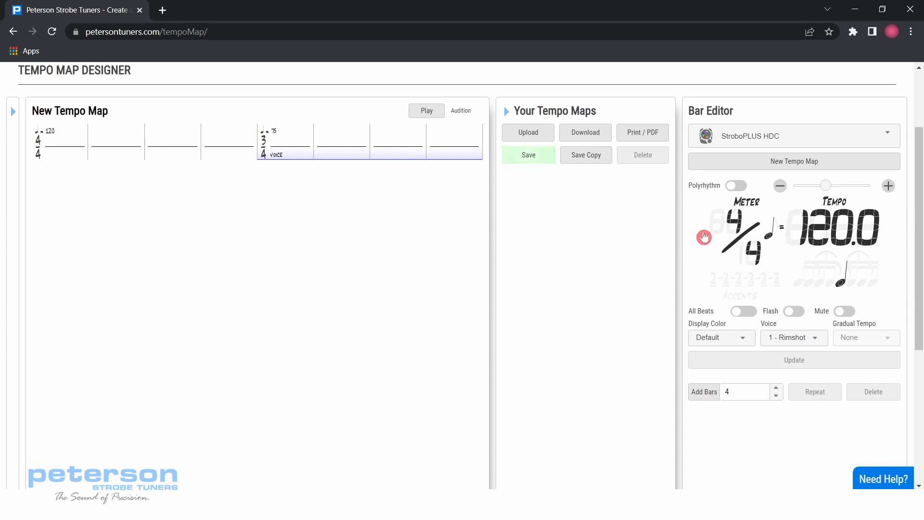
Step: Set the Bar Editor to 4/4 with a green display colour and the 2 - Clave voice
{"action": "left_click", "coordinate": [705, 237]}
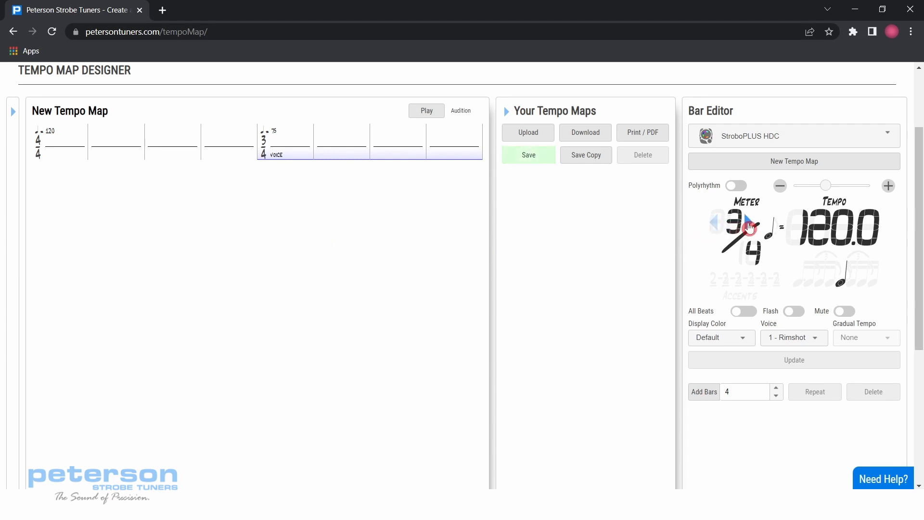
{"action": "left_click", "coordinate": [746, 230]}
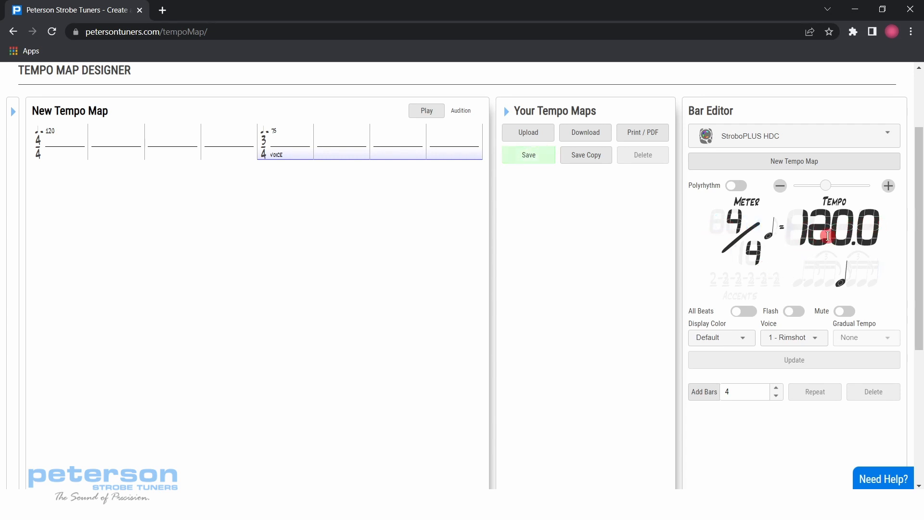
{"action": "left_click", "coordinate": [720, 336]}
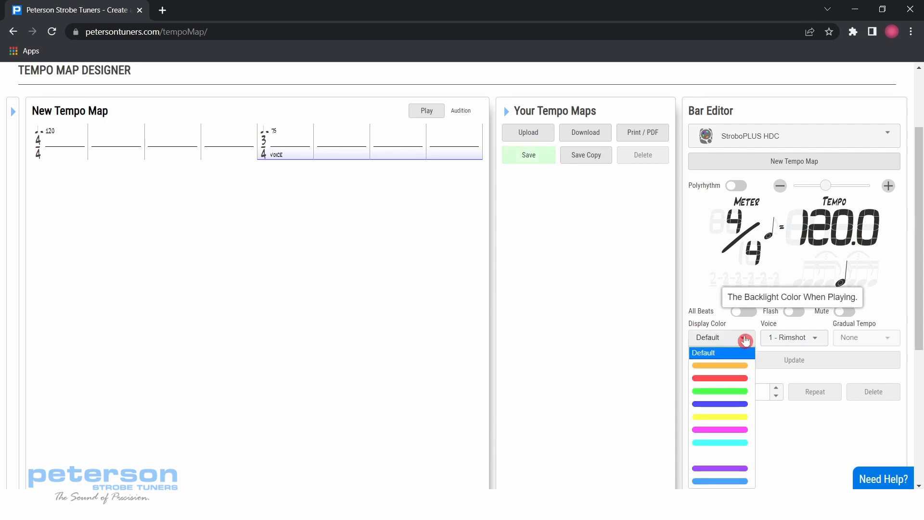
{"action": "left_click", "coordinate": [720, 375]}
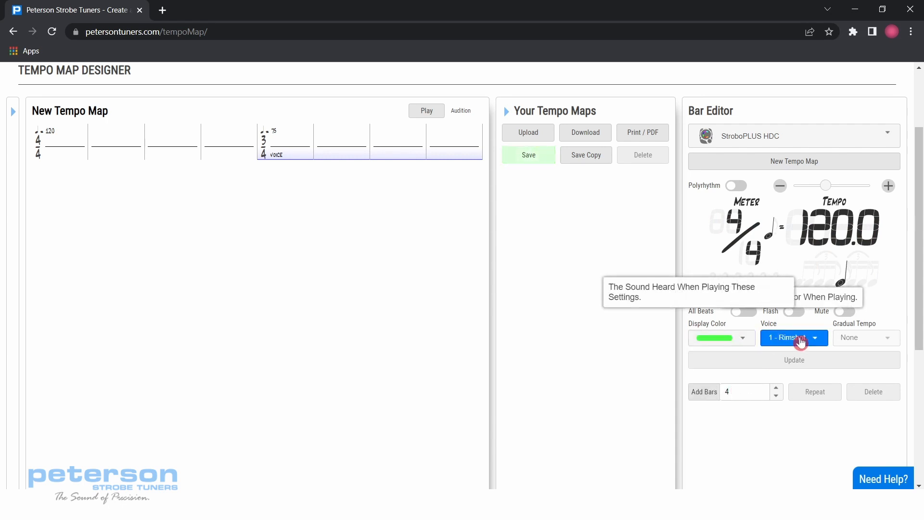
{"action": "left_click", "coordinate": [789, 337]}
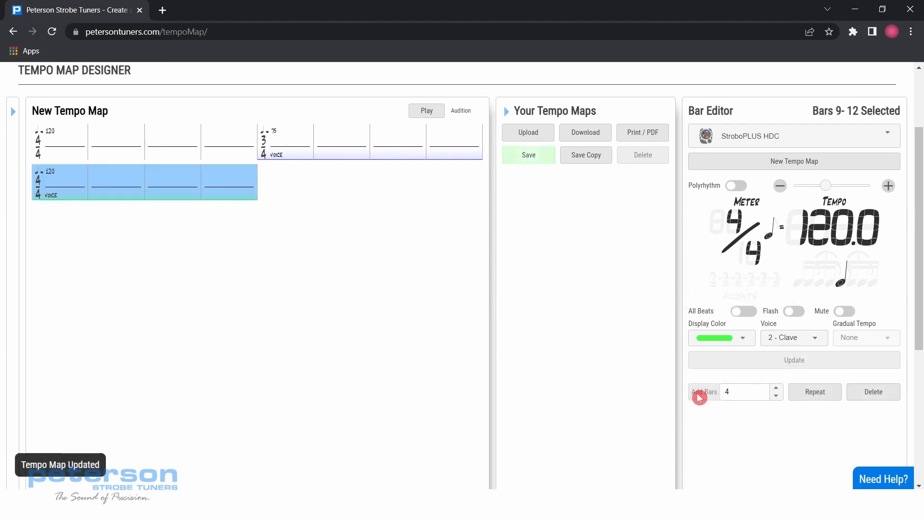
{"action": "mouse_move", "coordinate": [214, 229]}
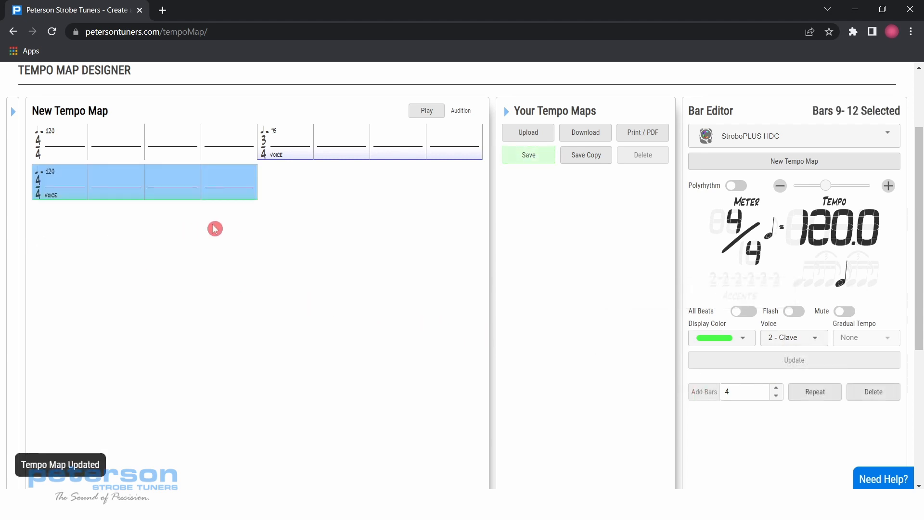
{"action": "mouse_move", "coordinate": [277, 233]}
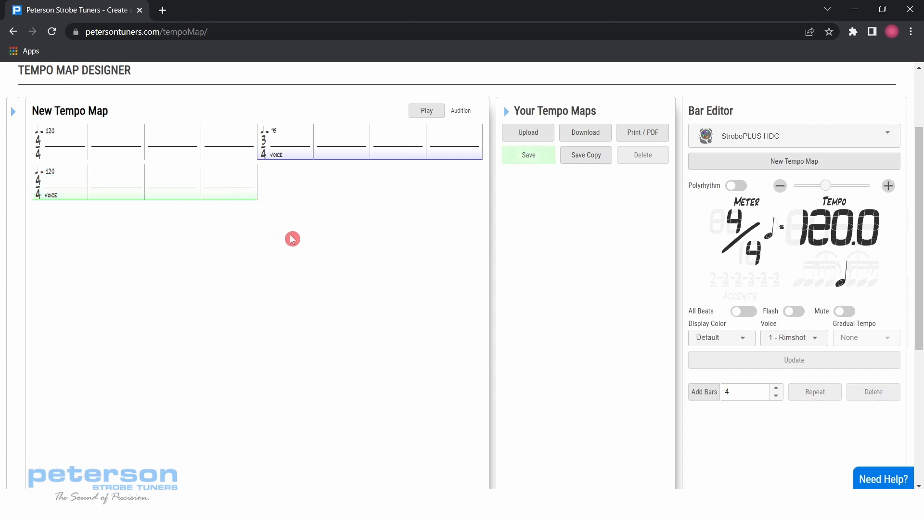
{"action": "mouse_move", "coordinate": [308, 237]}
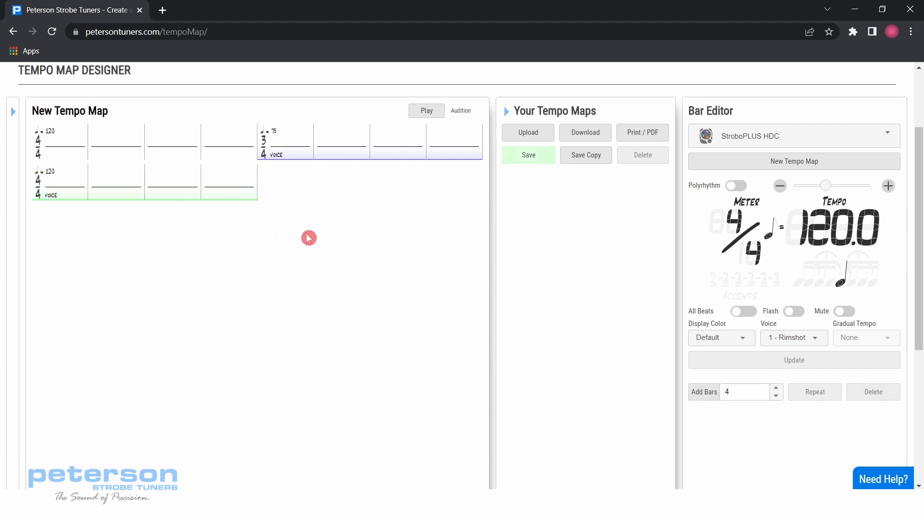
Step: Select bars 6–8 and try Linear, Ease-In, Ease-Out gradual tempo, settling on Ease-In-Out
{"action": "left_click", "coordinate": [340, 141]}
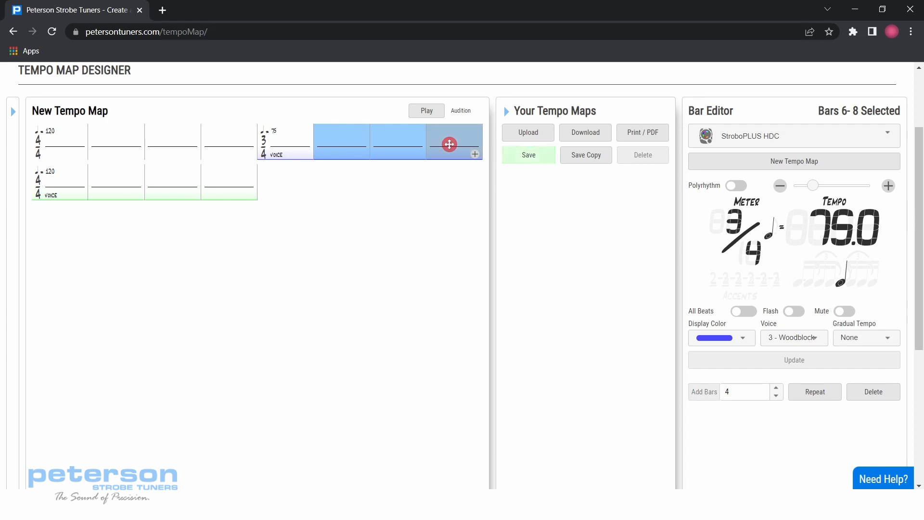
{"action": "mouse_move", "coordinate": [873, 345]}
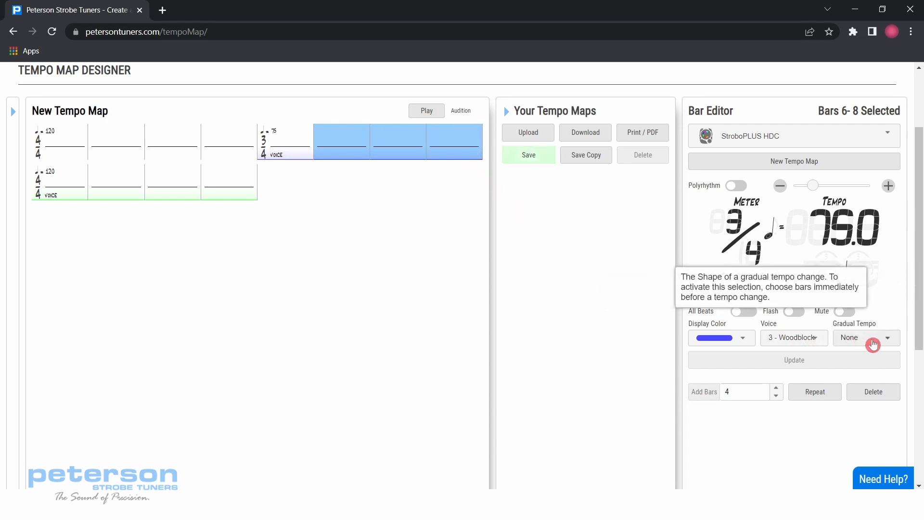
{"action": "left_click", "coordinate": [886, 337]}
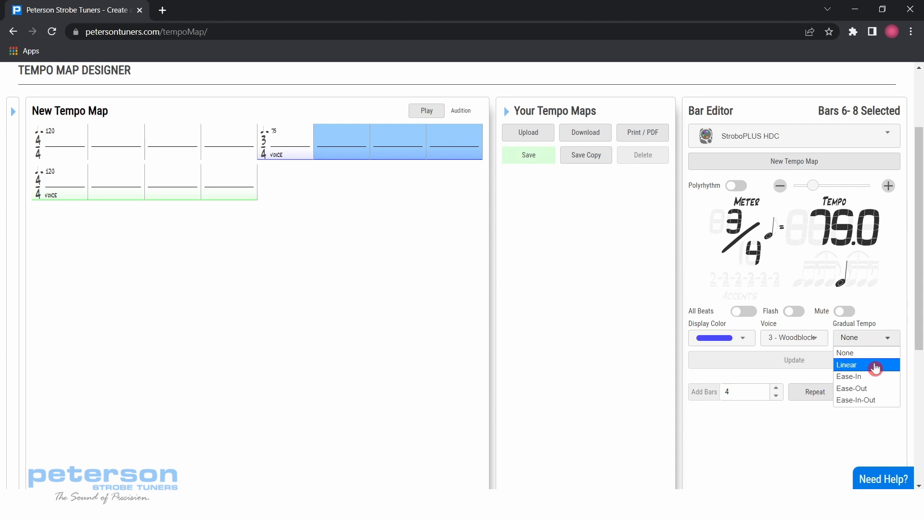
{"action": "left_click", "coordinate": [846, 364]}
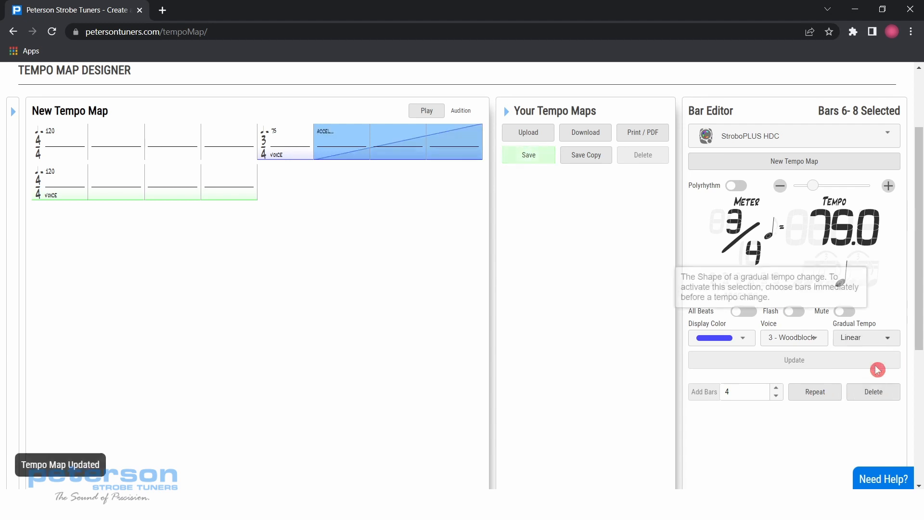
{"action": "left_click", "coordinate": [865, 337]}
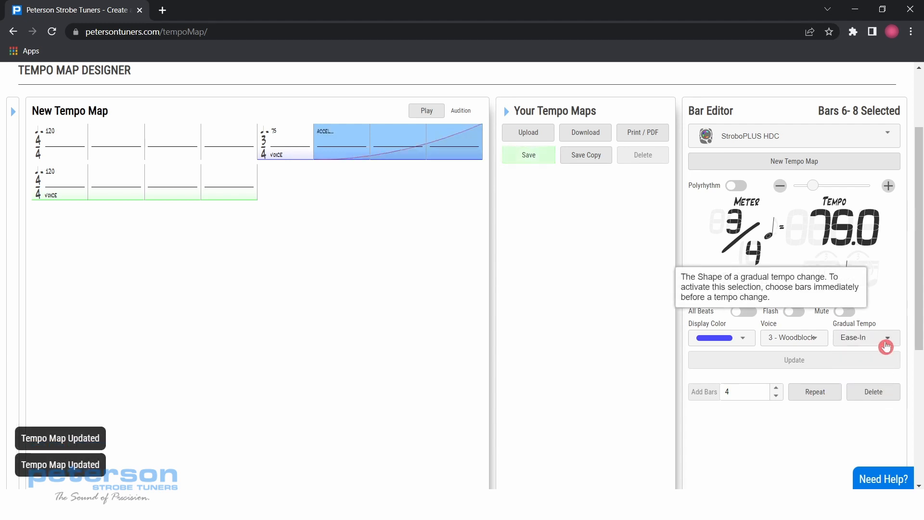
{"action": "left_click", "coordinate": [866, 336]}
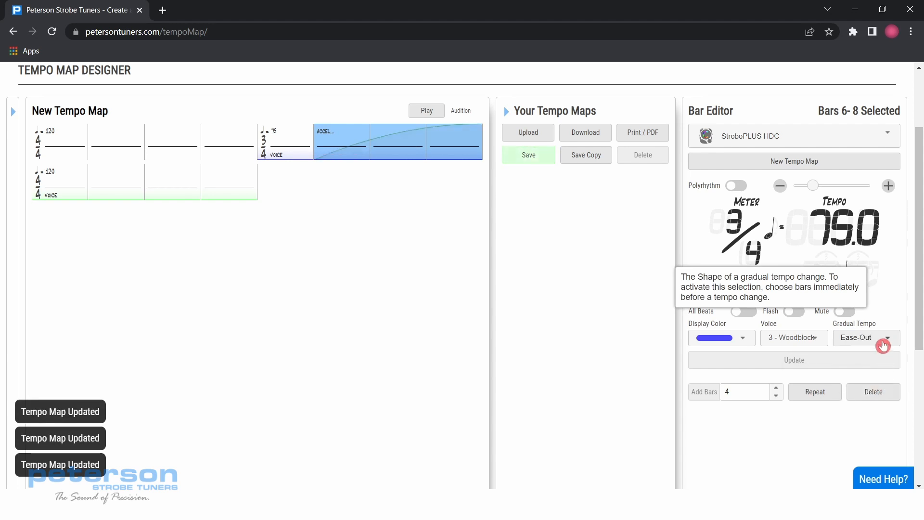
{"action": "left_click", "coordinate": [864, 337]}
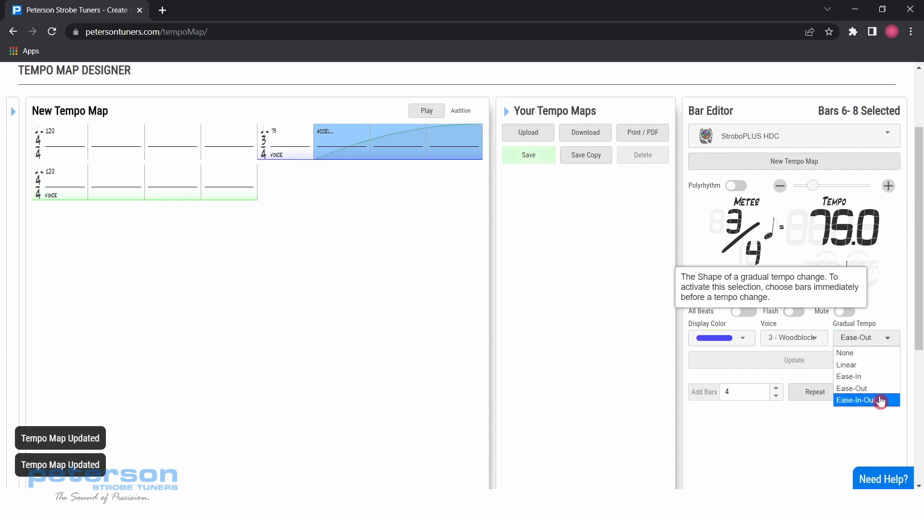
{"action": "left_click", "coordinate": [855, 400]}
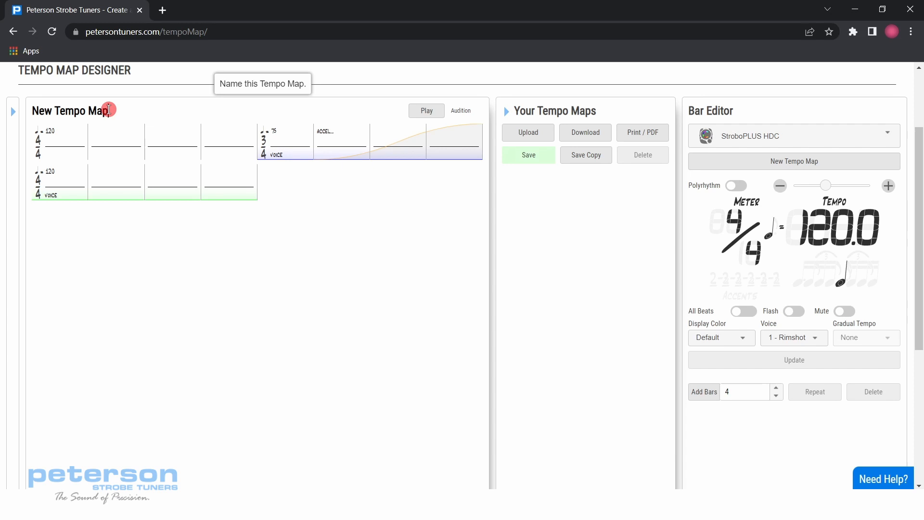
Step: Retitle the map 'Example Tempo Map' and save it to Your Tempo Maps
{"action": "double_click", "coordinate": [70, 110]}
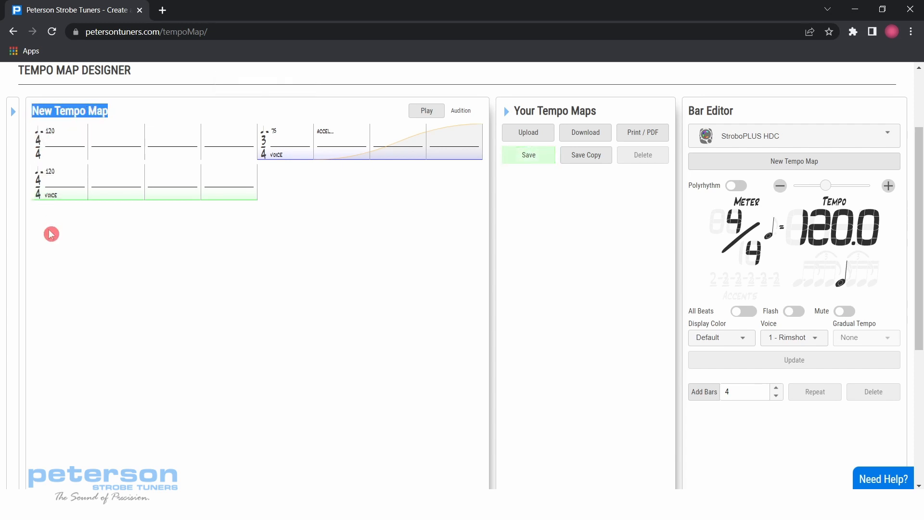
{"action": "mouse_move", "coordinate": [56, 267]}
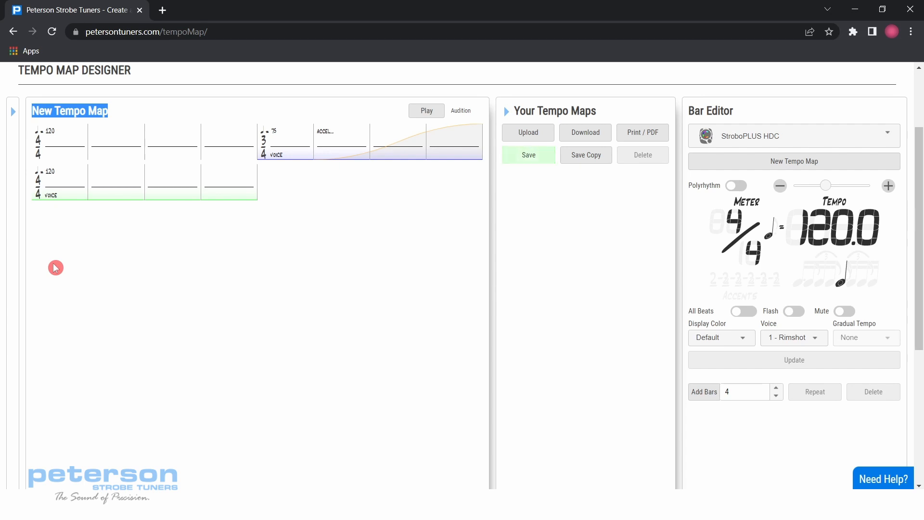
{"action": "type", "text": "Exampl"}
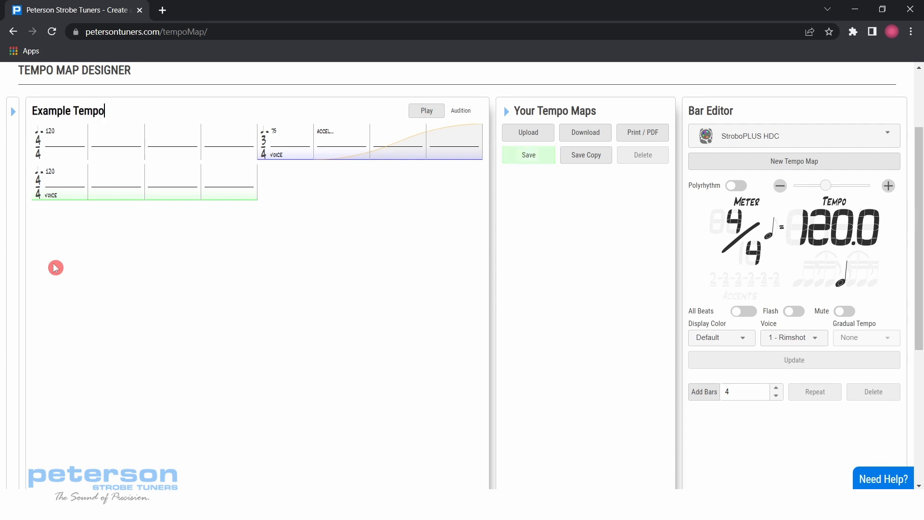
{"action": "type", "text": "Map"}
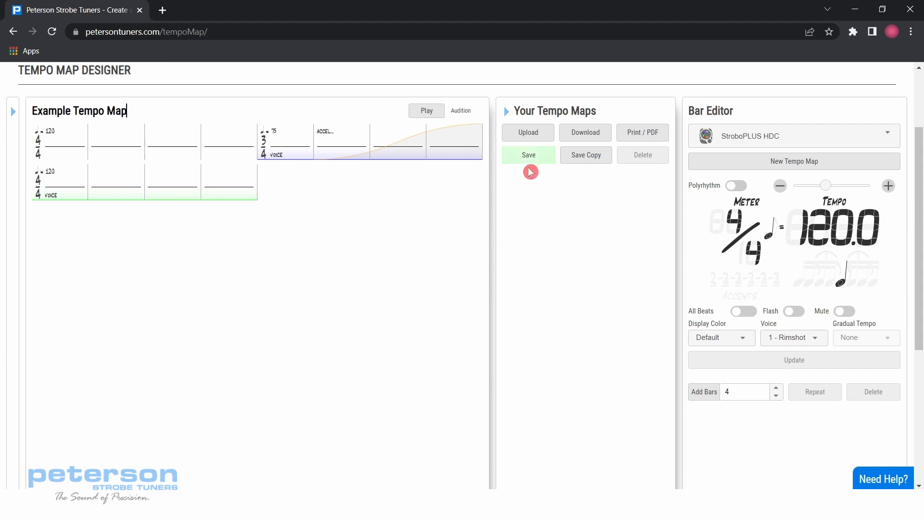
{"action": "left_click", "coordinate": [528, 153]}
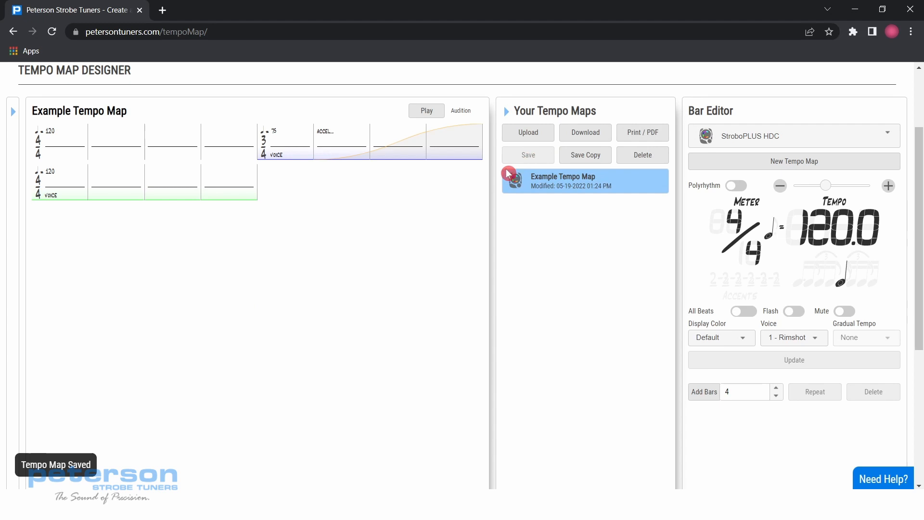
{"action": "mouse_move", "coordinate": [478, 206]}
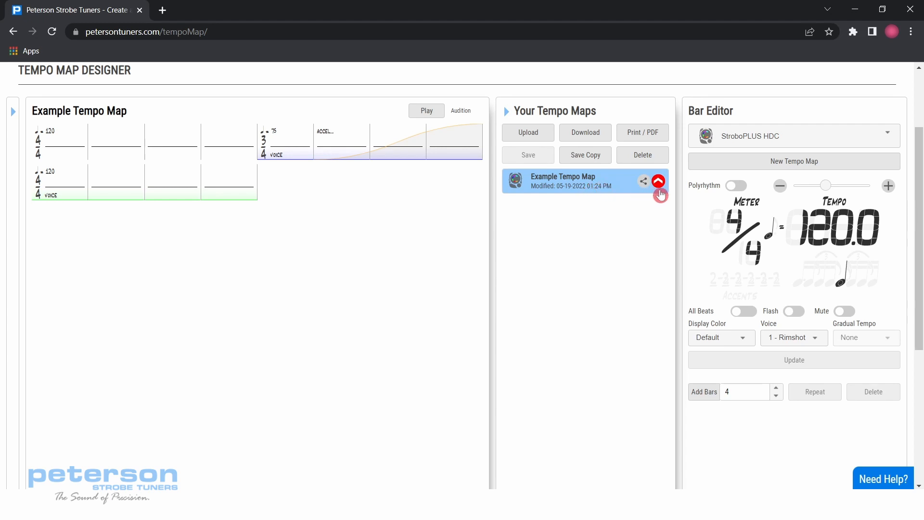
{"action": "mouse_move", "coordinate": [657, 182]}
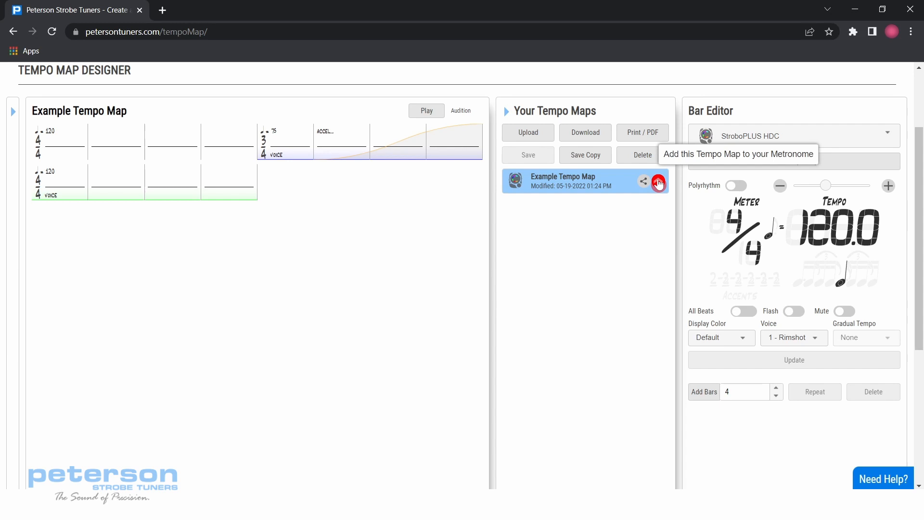
Step: Send Example Tempo Map to the first StroboPLUS HDC device as Preset 1
{"action": "left_click", "coordinate": [658, 182]}
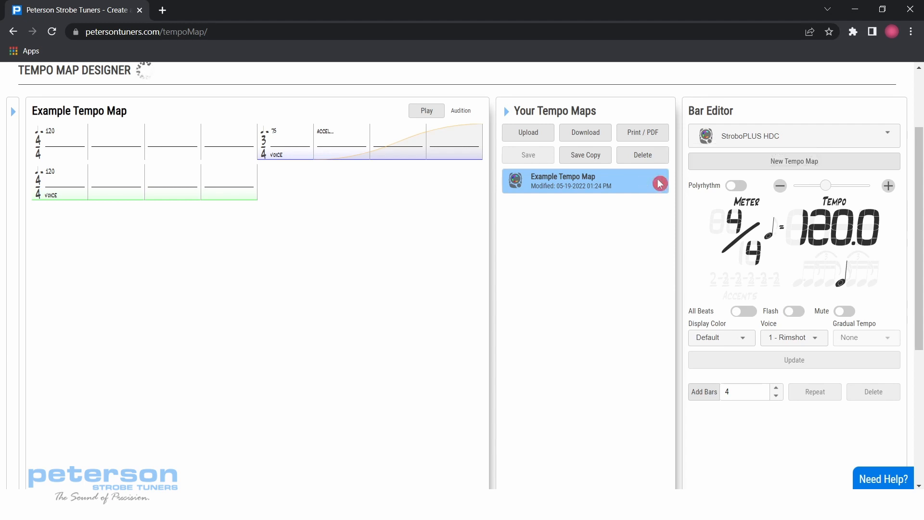
{"action": "left_click", "coordinate": [658, 183]}
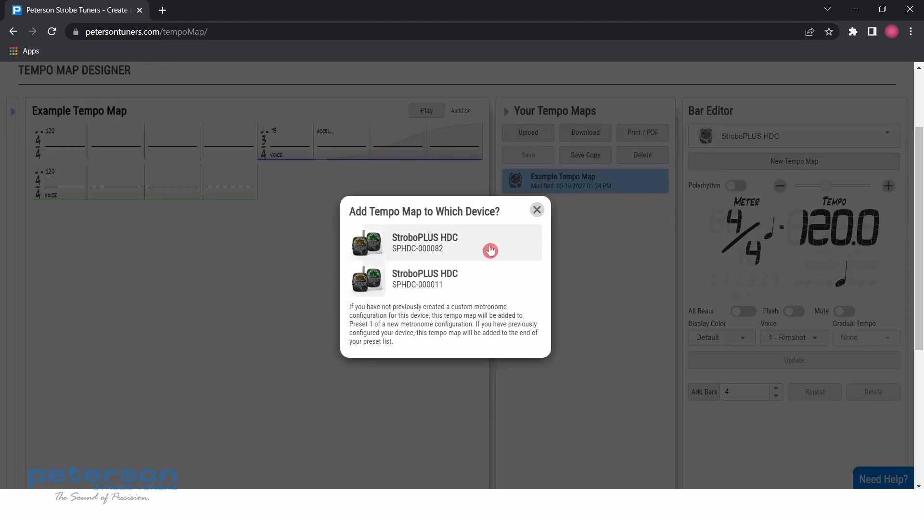
{"action": "left_click", "coordinate": [425, 242]}
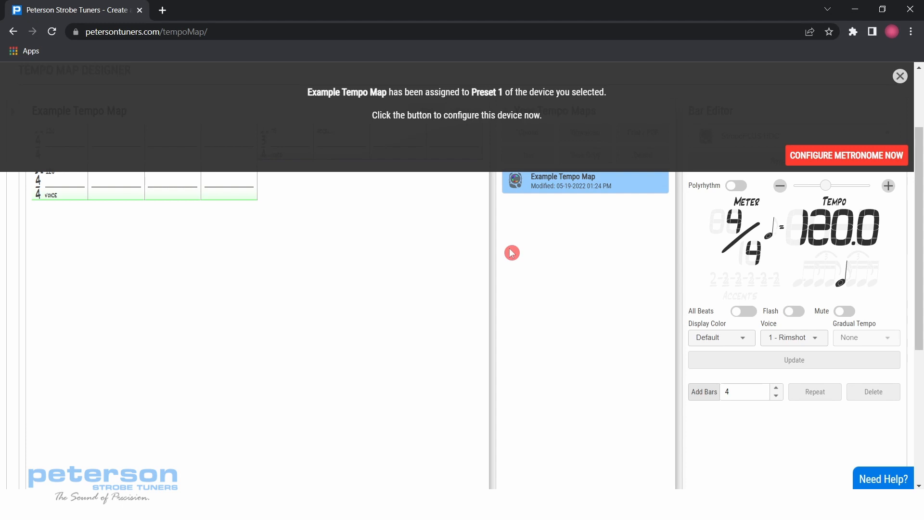
Step: Bring up the StroboPLUS HDC configuration page, whose preset list now includes Example Tempo Map
{"action": "left_click", "coordinate": [846, 155]}
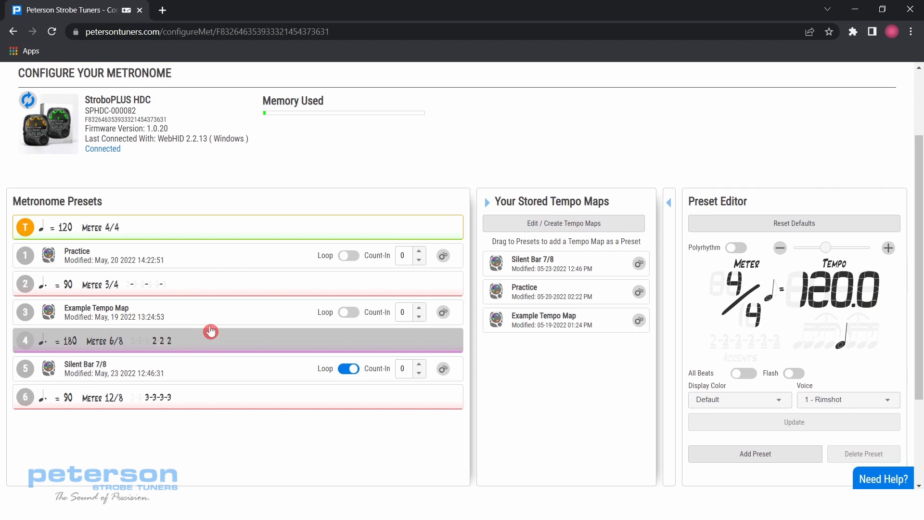
{"action": "mouse_move", "coordinate": [570, 265]}
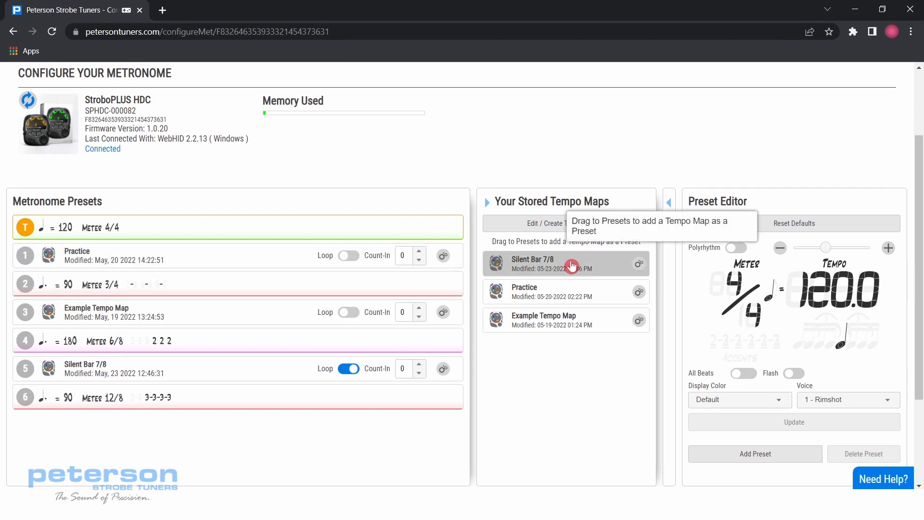